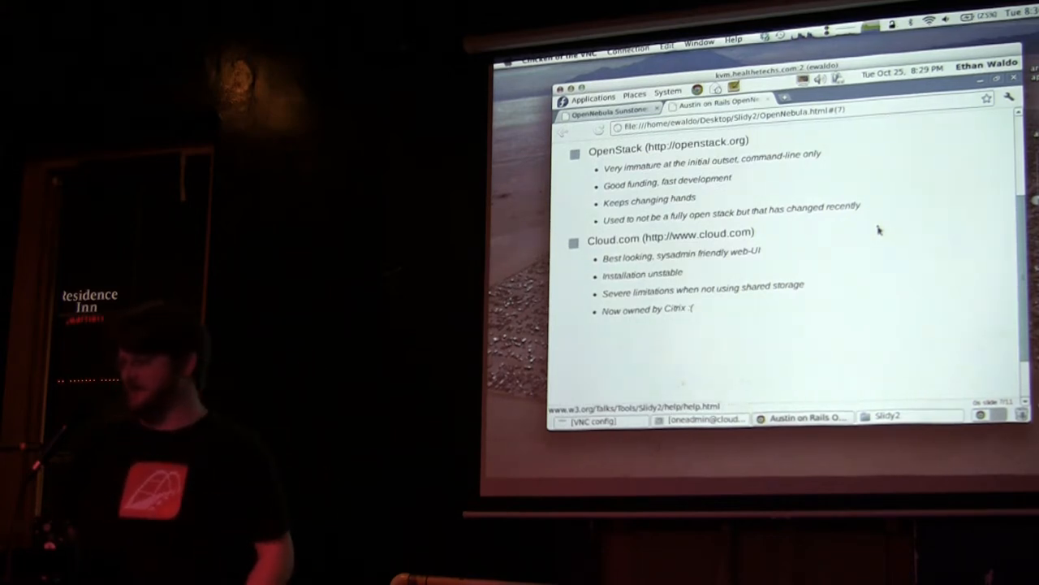
Page forward through the private cloud tools slides to slide 9, the Demonstration slide
{"action": "scroll", "scroll_direction": "down", "scroll_amount": 3}
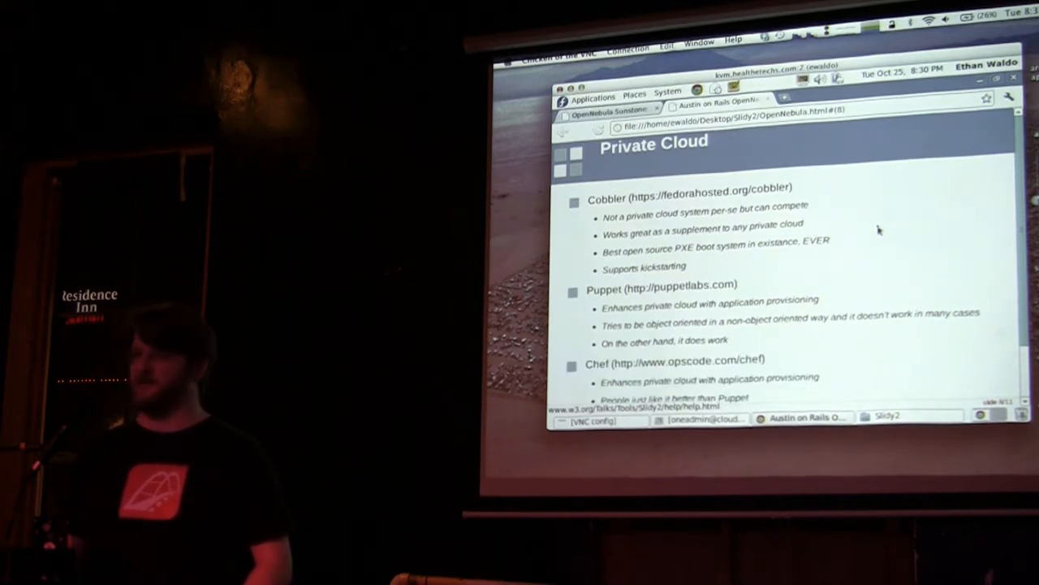
{"action": "scroll", "scroll_direction": "down", "scroll_amount": 3}
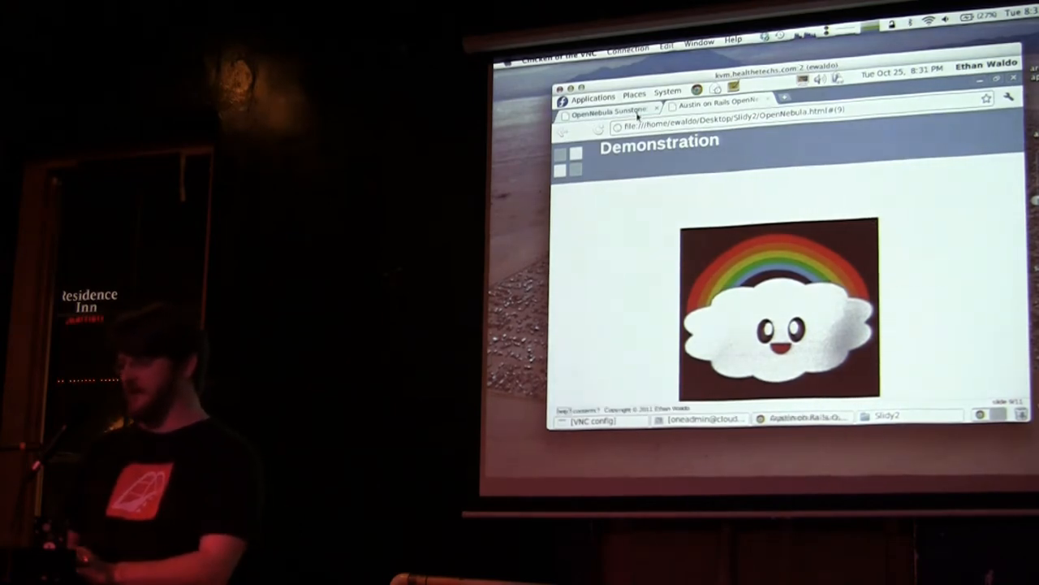
Show Sunstone's Hosts list with kvm.healthtechs.com, then bring up the desktop Applications menu
{"action": "left_click", "coordinate": [609, 110]}
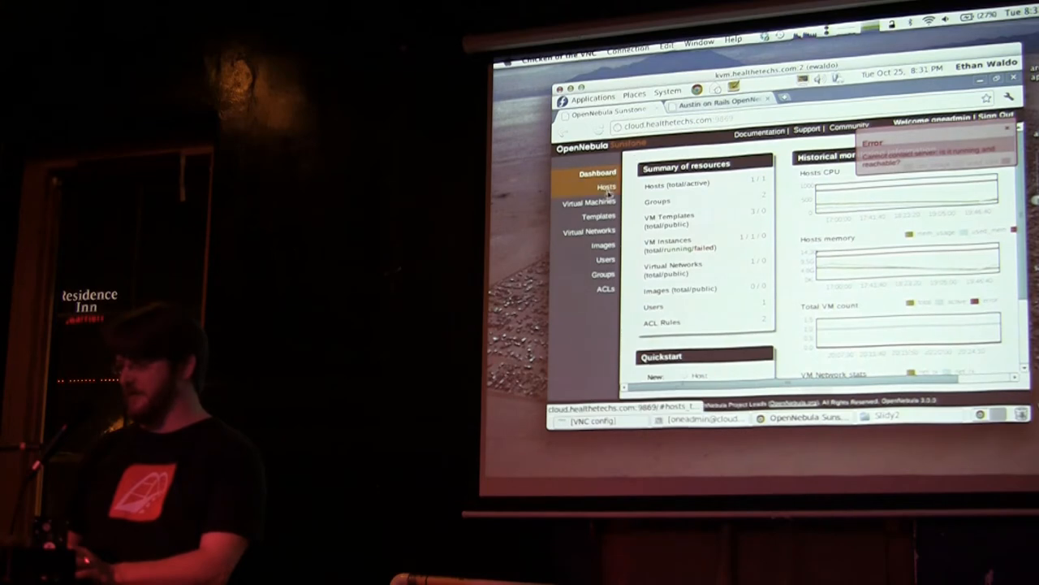
{"action": "left_click", "coordinate": [606, 187]}
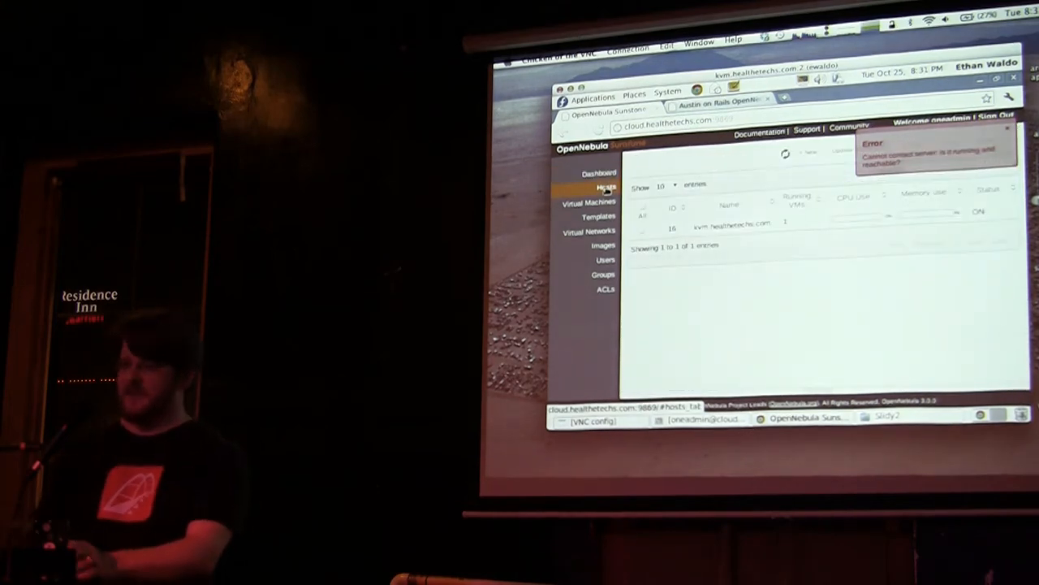
{"action": "mouse_move", "coordinate": [634, 98]}
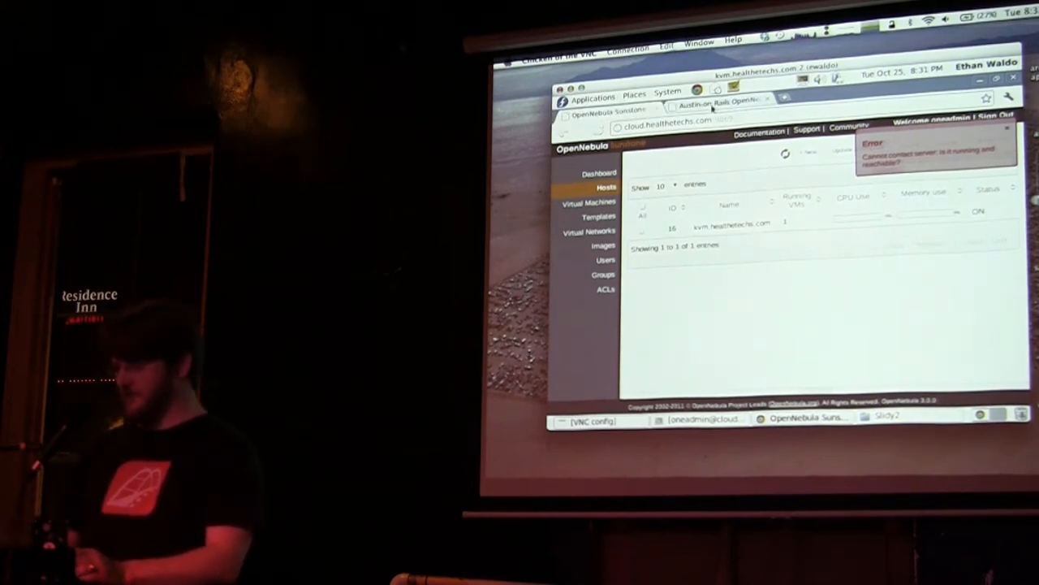
{"action": "left_click", "coordinate": [591, 96]}
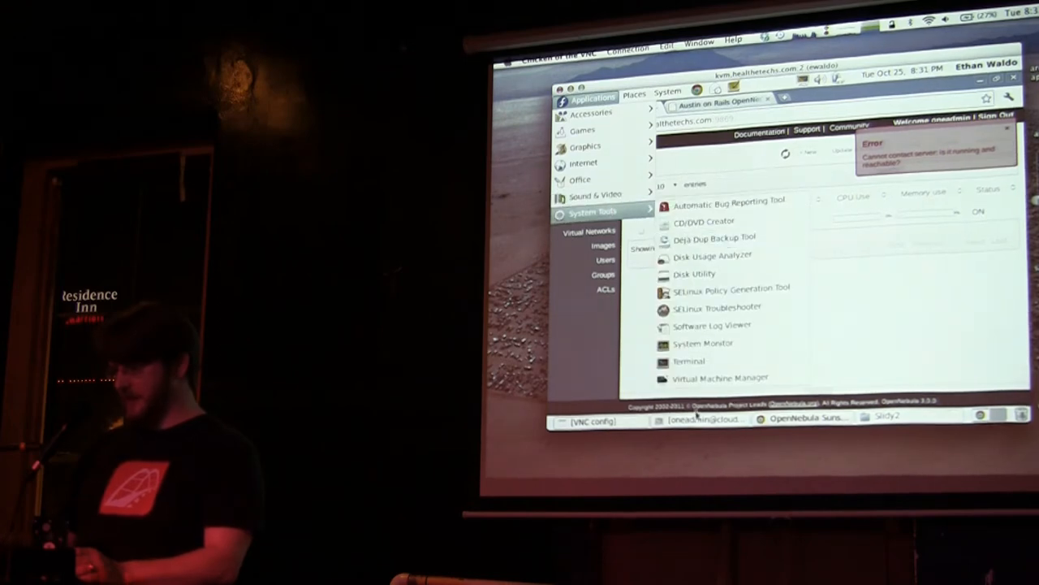
Launch Virtual Machine Manager as root and delete one-101 with its disk, returning to Sunstone
{"action": "left_click", "coordinate": [719, 377]}
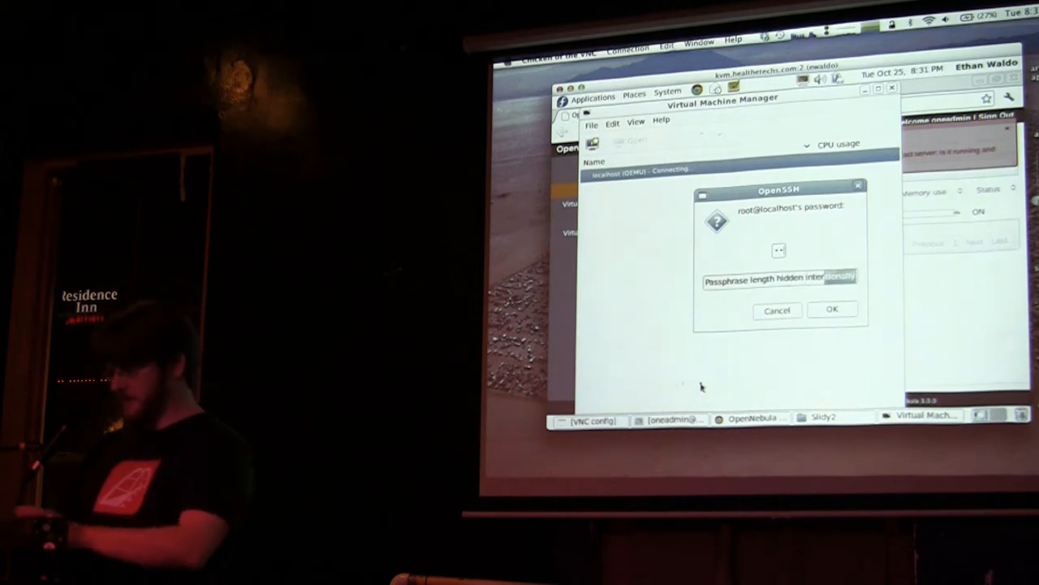
{"action": "left_click", "coordinate": [832, 309]}
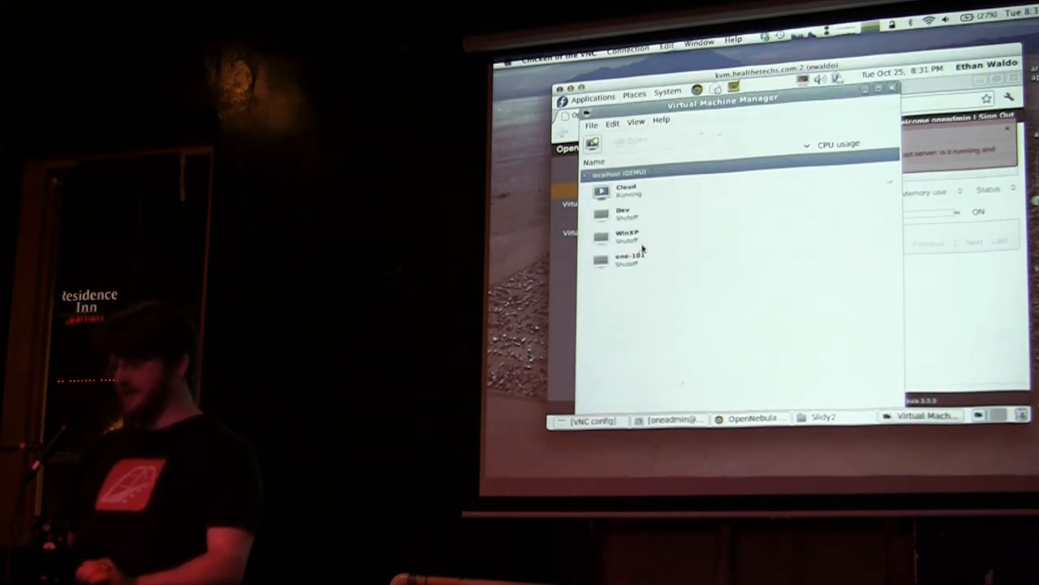
{"action": "right_click", "coordinate": [625, 258]}
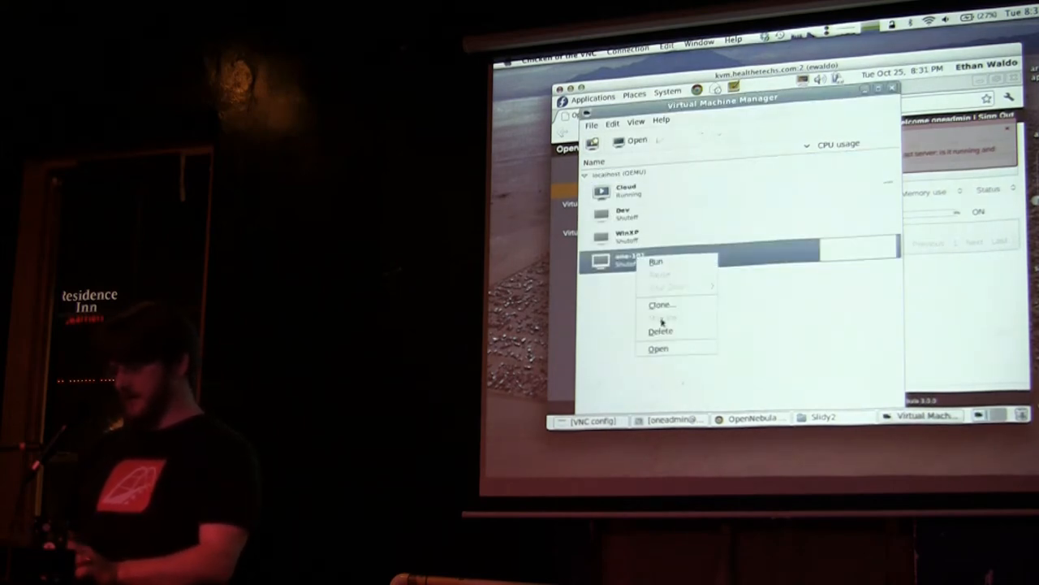
{"action": "left_click", "coordinate": [661, 330]}
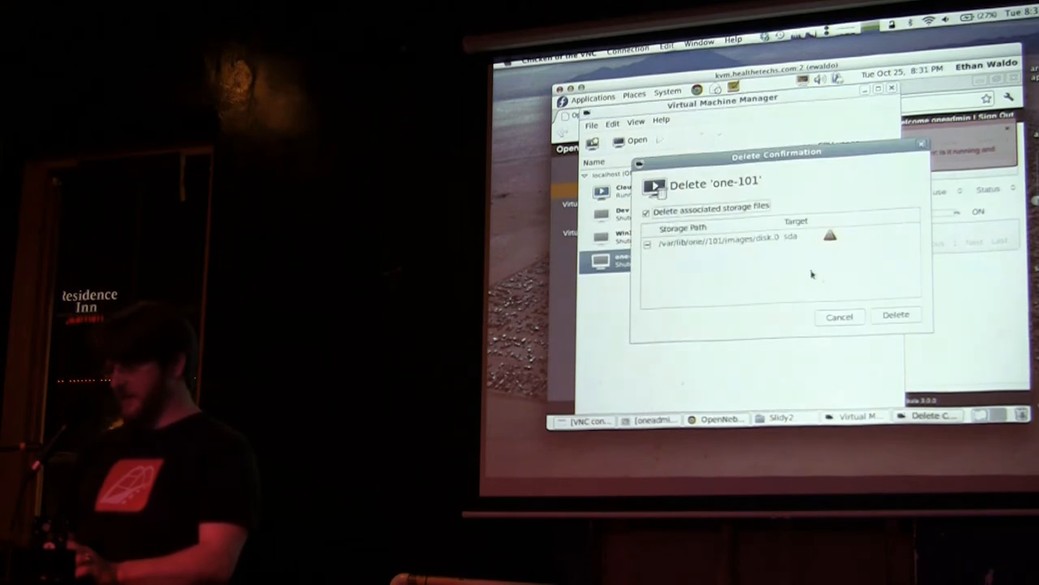
{"action": "left_click", "coordinate": [896, 316]}
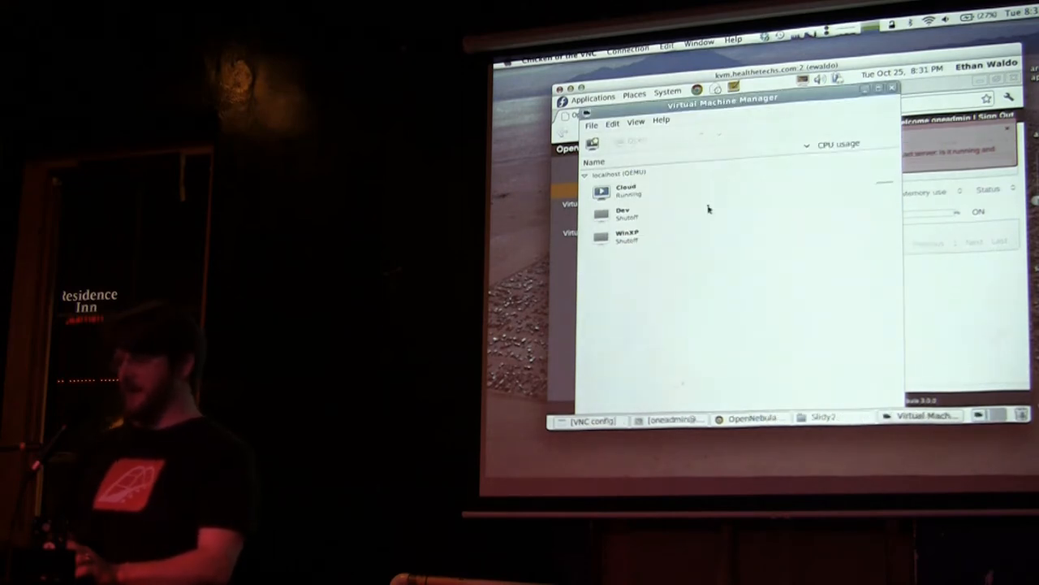
{"action": "left_click", "coordinate": [626, 191]}
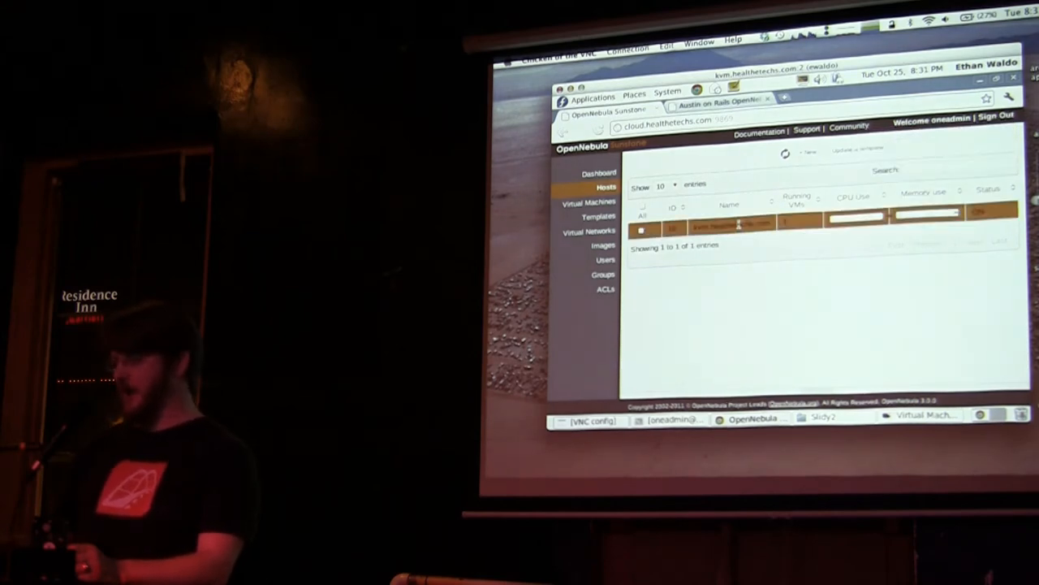
View the kvm.healthetechs.com host details, then list the Production, Database and Nginx templates
{"action": "left_click", "coordinate": [731, 225]}
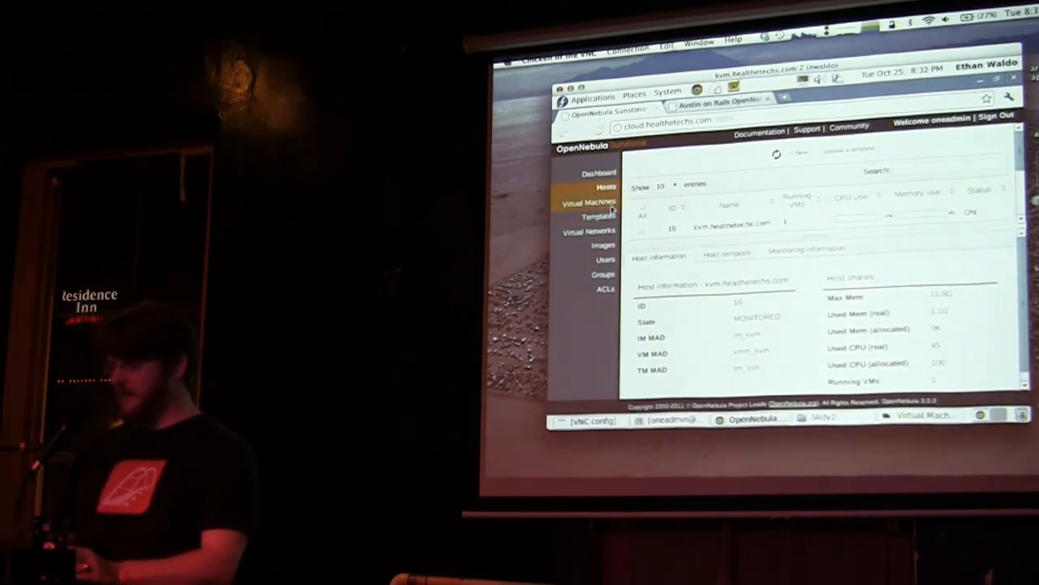
{"action": "left_click", "coordinate": [591, 217]}
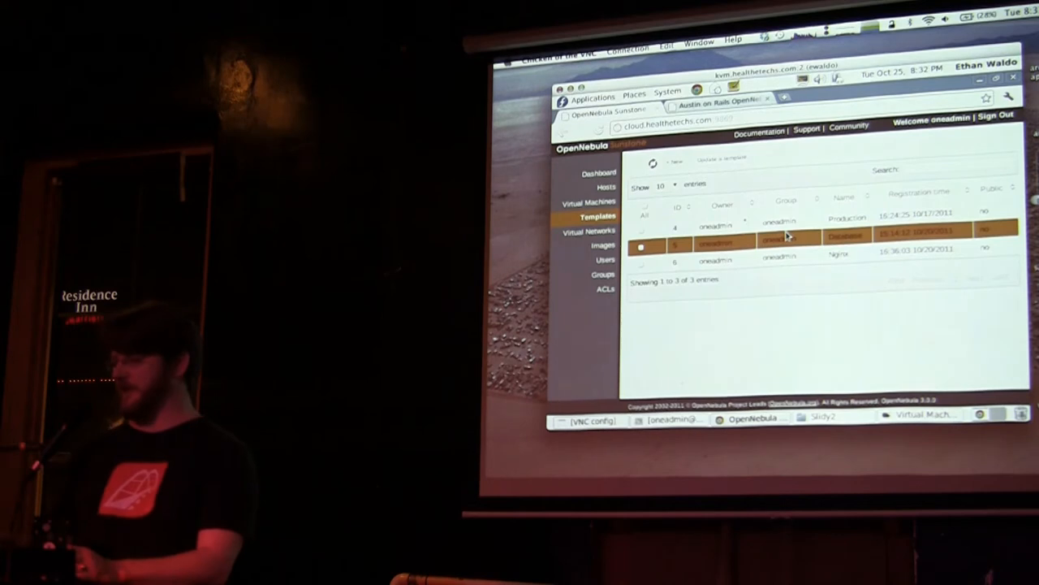
Look over the single KVM ranged virtual network, then the empty Images list
{"action": "left_click", "coordinate": [590, 232]}
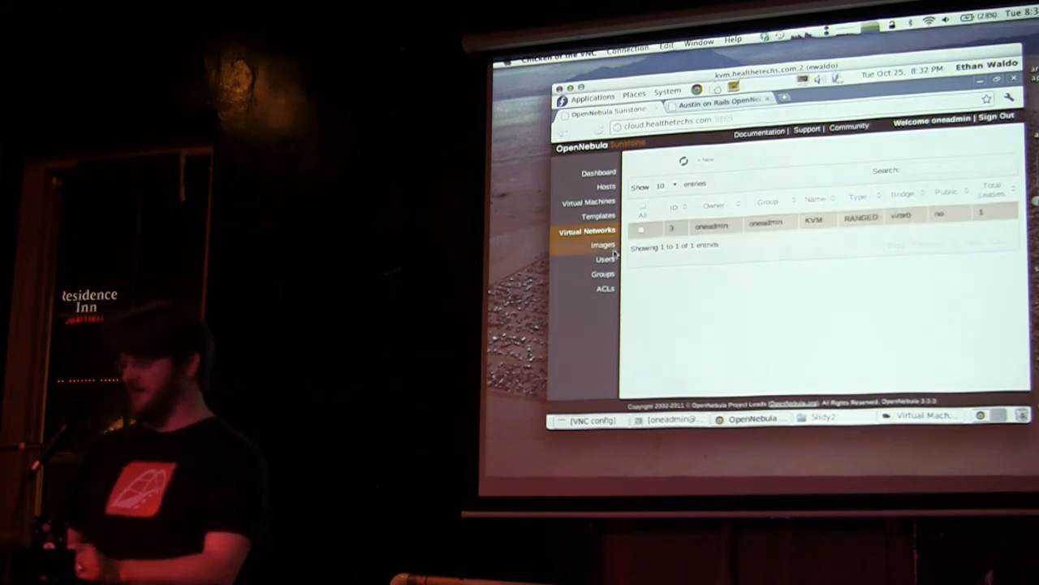
{"action": "left_click", "coordinate": [602, 244]}
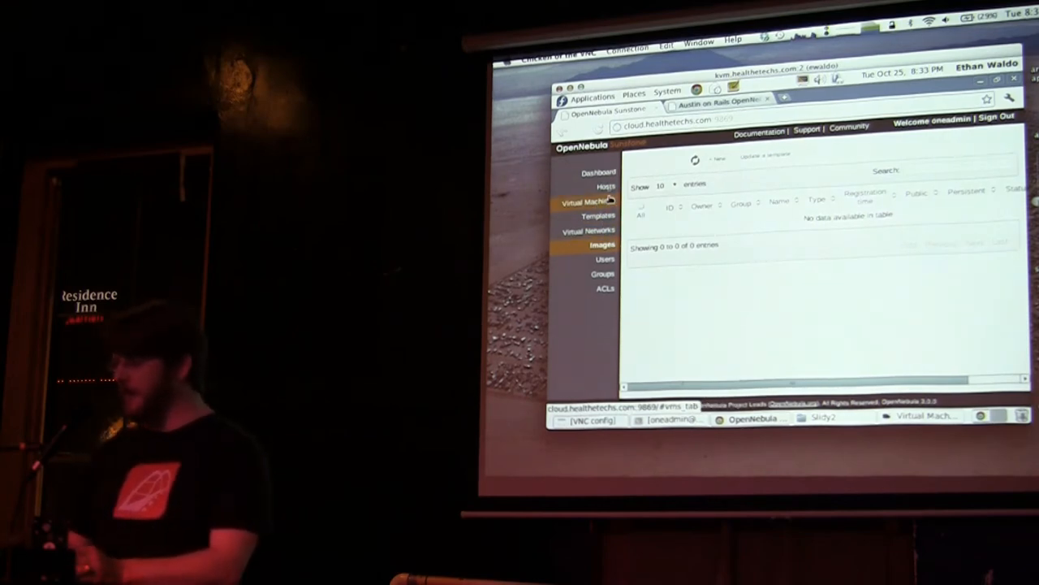
Remove the existing Database VM and create a new 'Database' VM from the Database template
{"action": "left_click", "coordinate": [586, 202]}
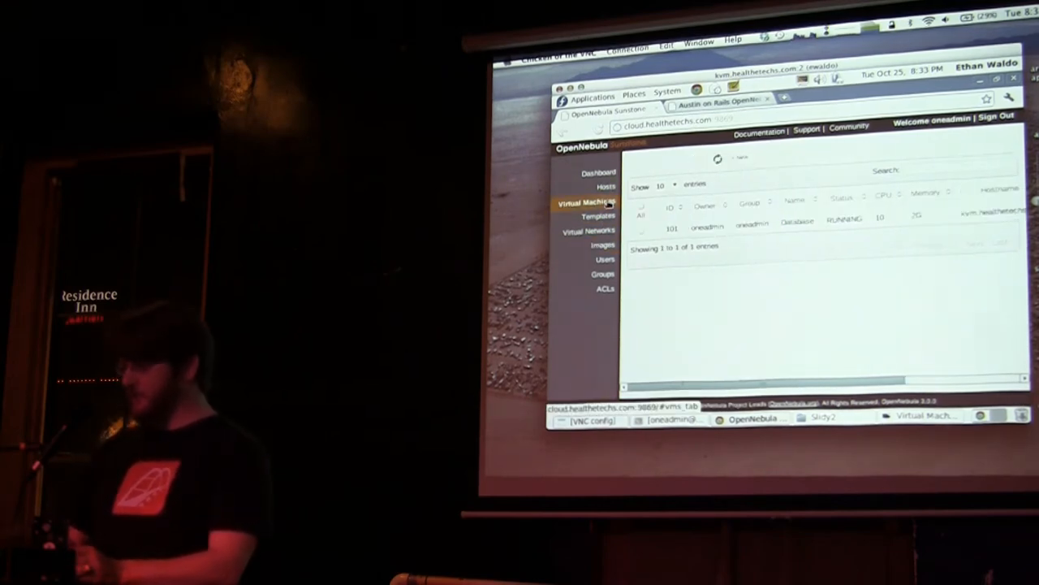
{"action": "left_click", "coordinate": [642, 230]}
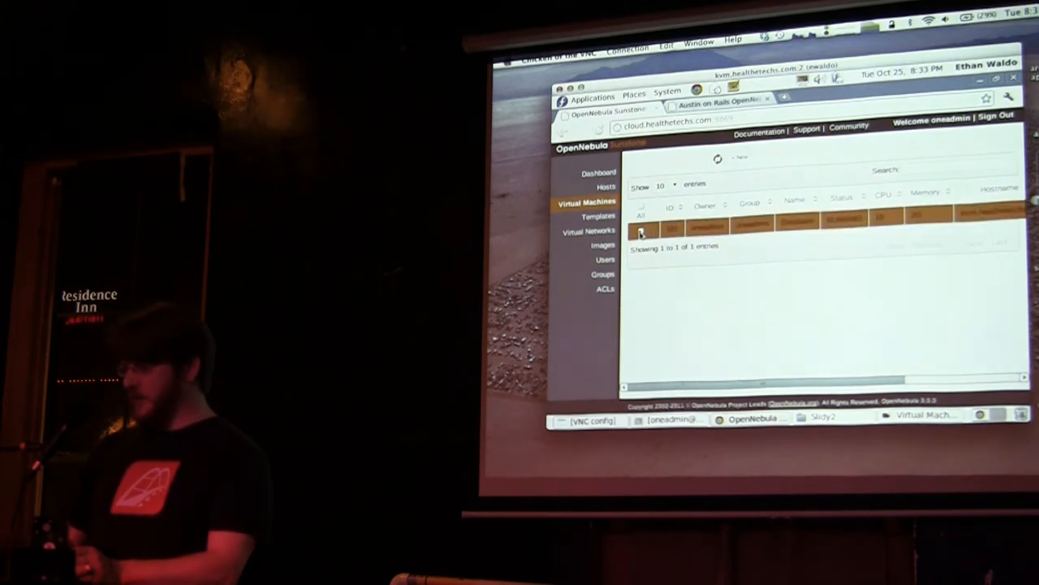
{"action": "left_click", "coordinate": [642, 228]}
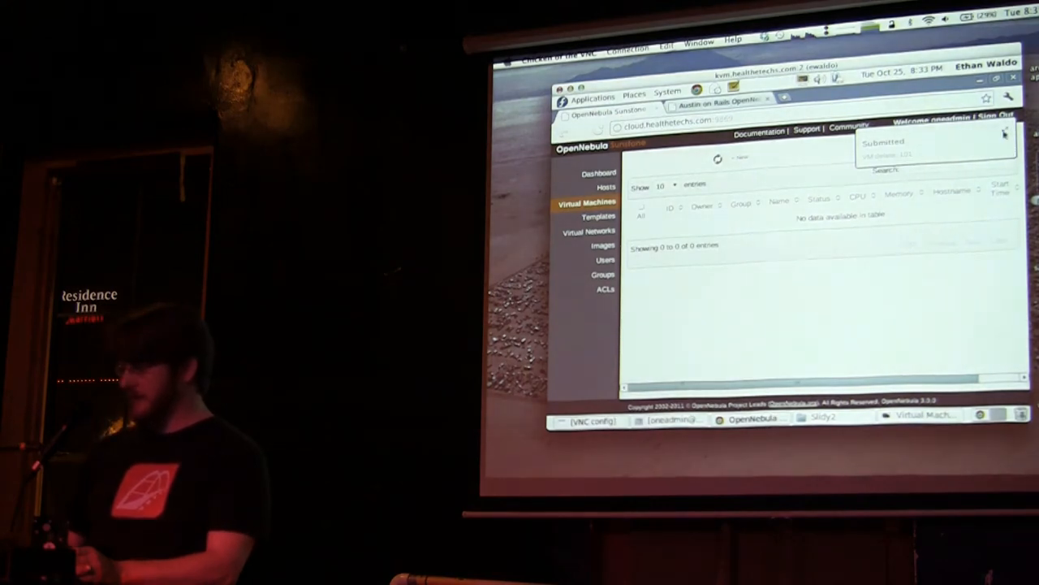
{"action": "left_click", "coordinate": [1004, 132]}
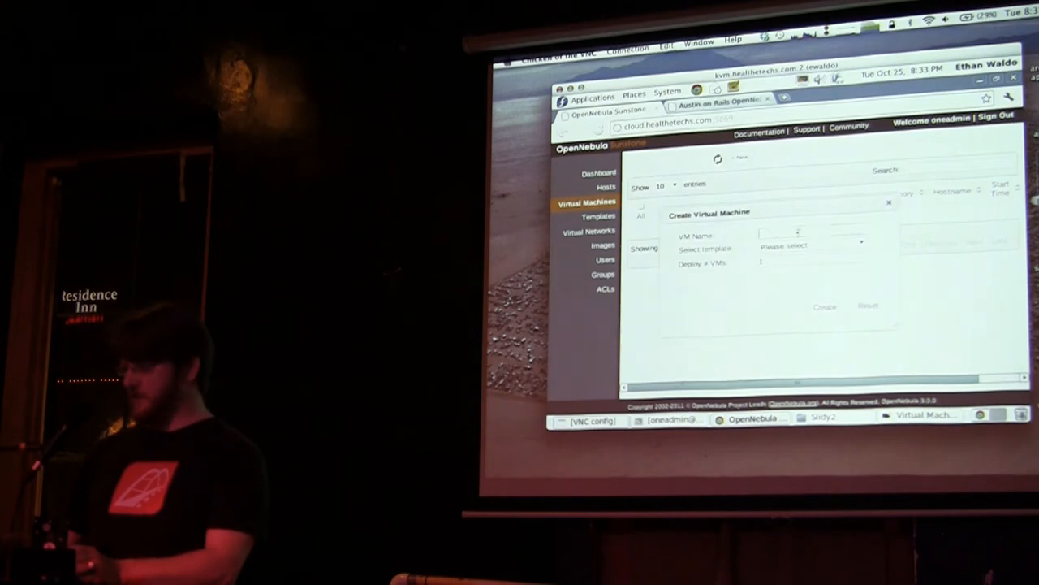
{"action": "type", "text": "Database"}
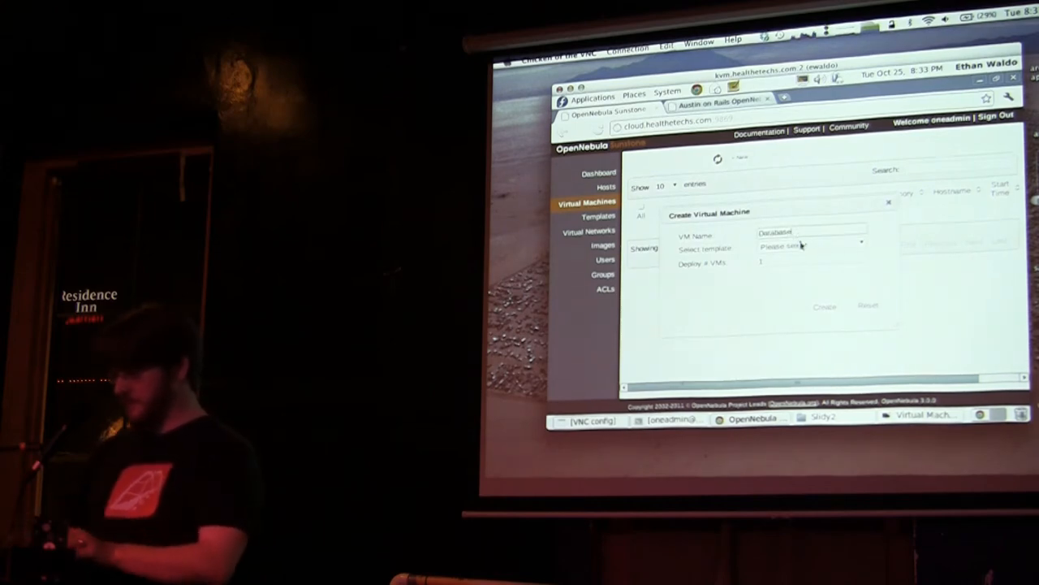
{"action": "left_click", "coordinate": [812, 246]}
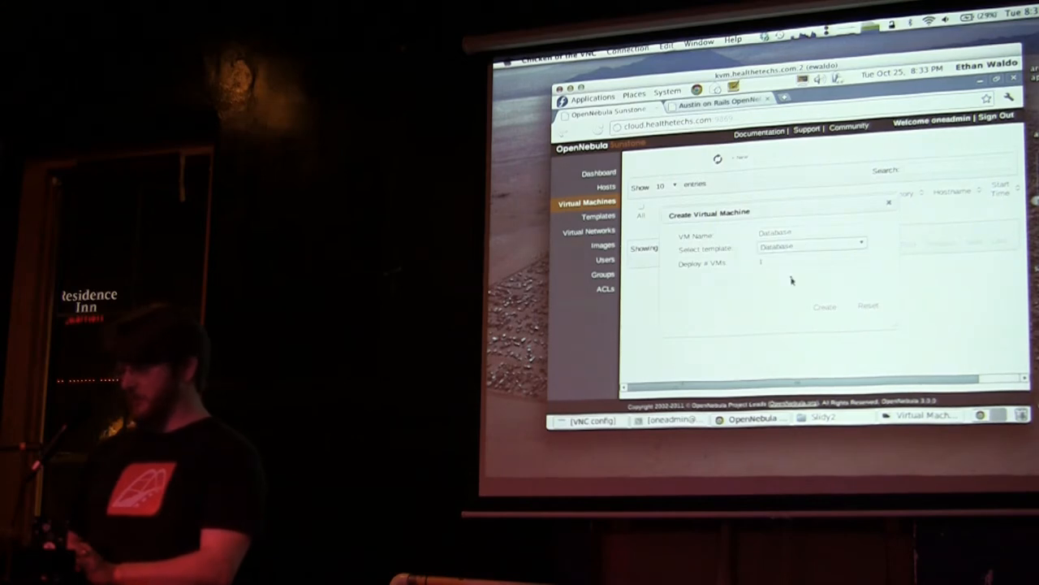
{"action": "left_click", "coordinate": [824, 306]}
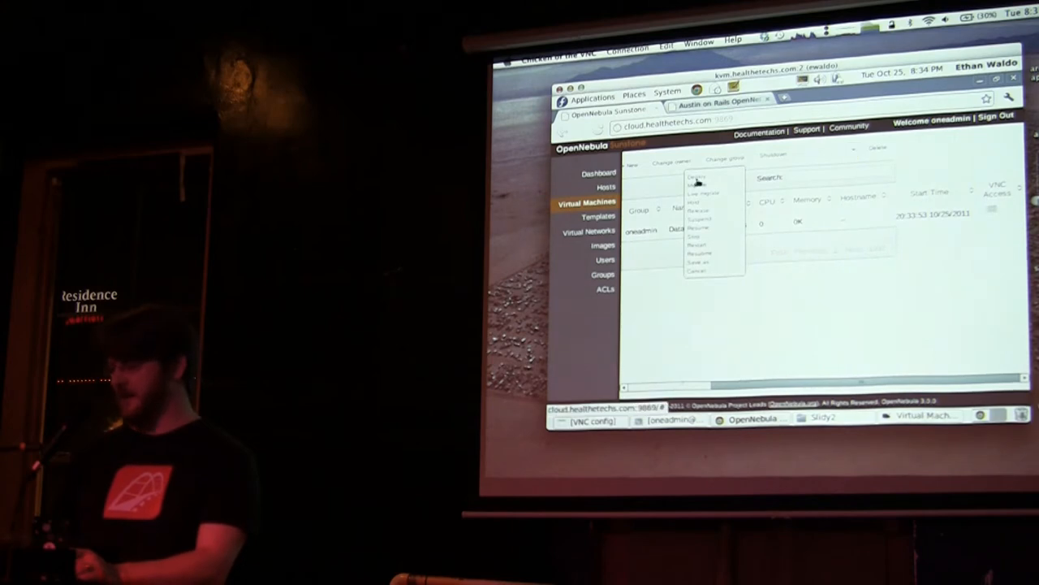
Deploy the new Database VM onto host kvm.healthetechs.com
{"action": "left_click", "coordinate": [696, 201]}
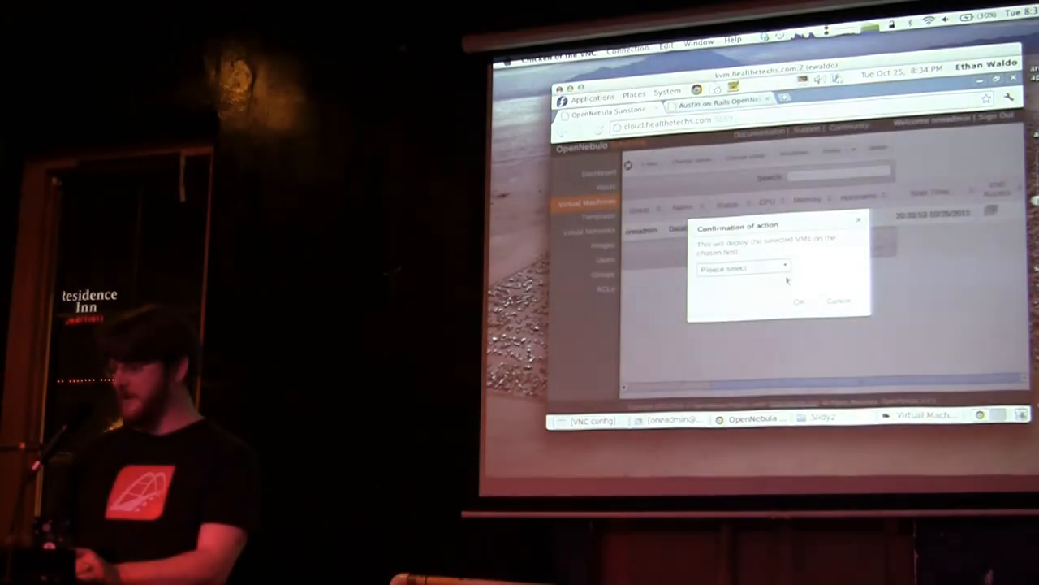
{"action": "left_click", "coordinate": [741, 268]}
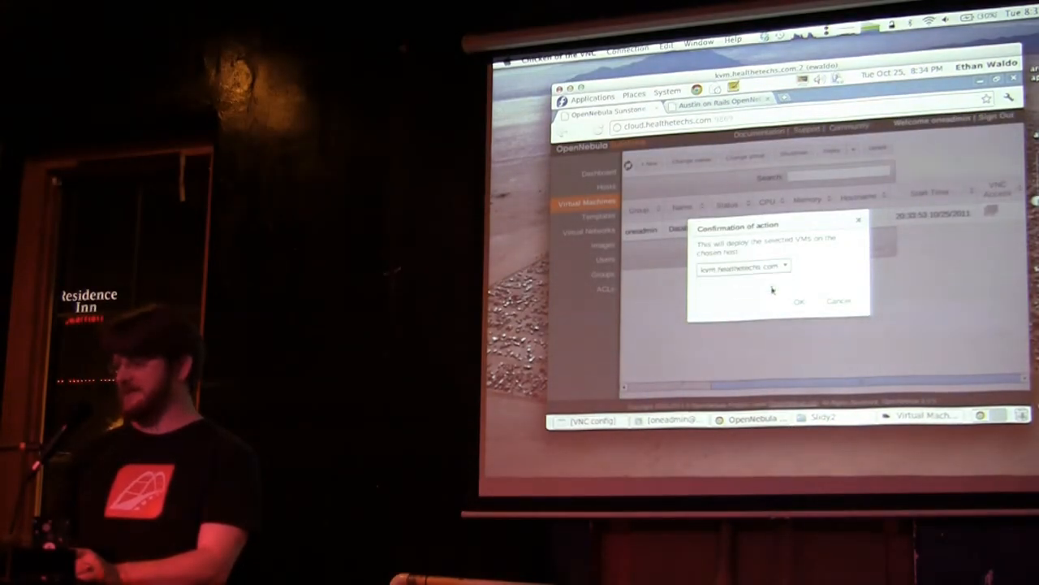
{"action": "left_click", "coordinate": [798, 301]}
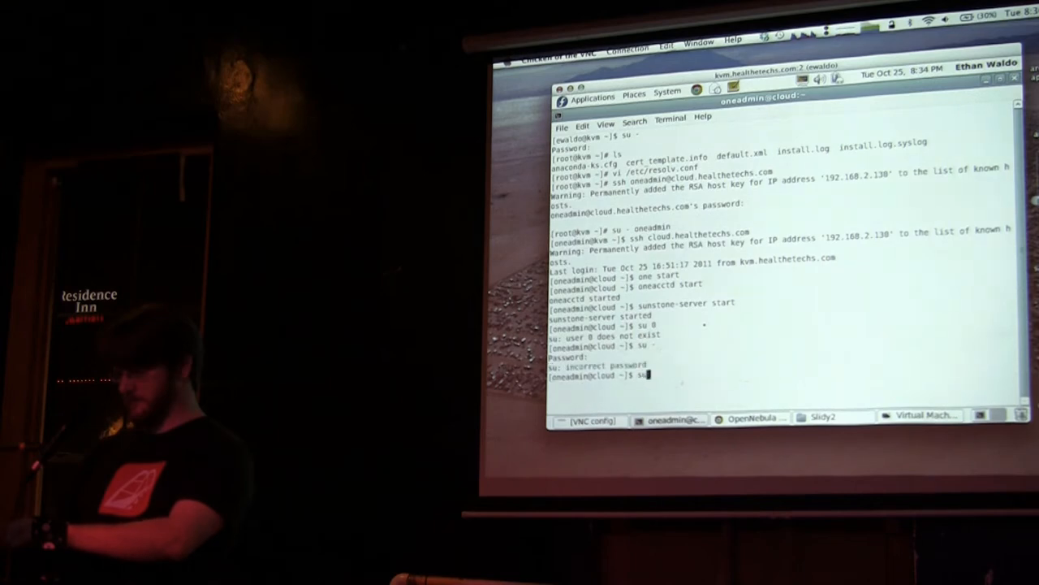
Run the 'service iptables' command on the kvm host
{"action": "type", "text": "ser"}
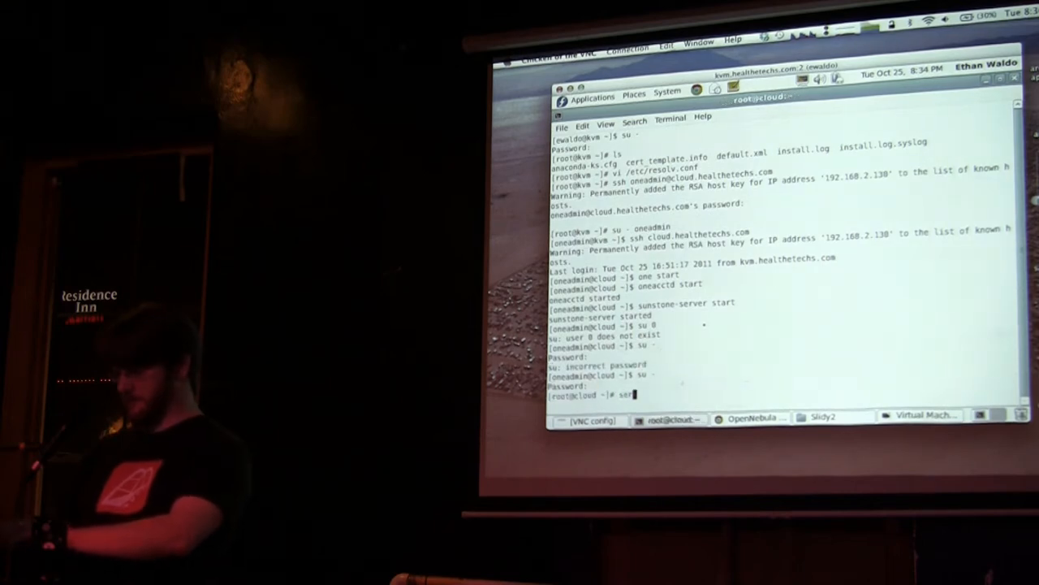
{"action": "type", "text": "service iptables stop"}
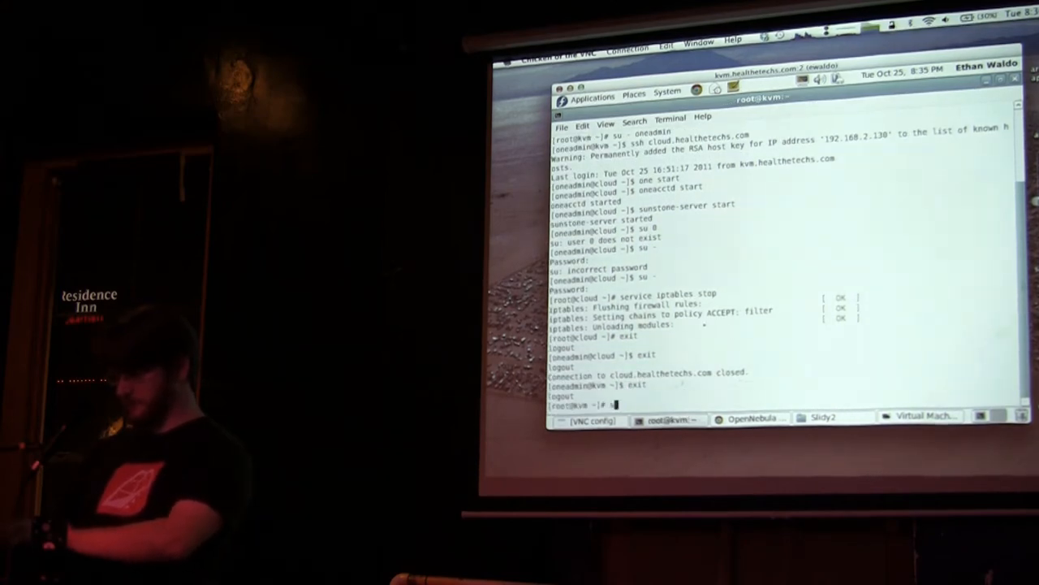
{"action": "type", "text": "service iptables"}
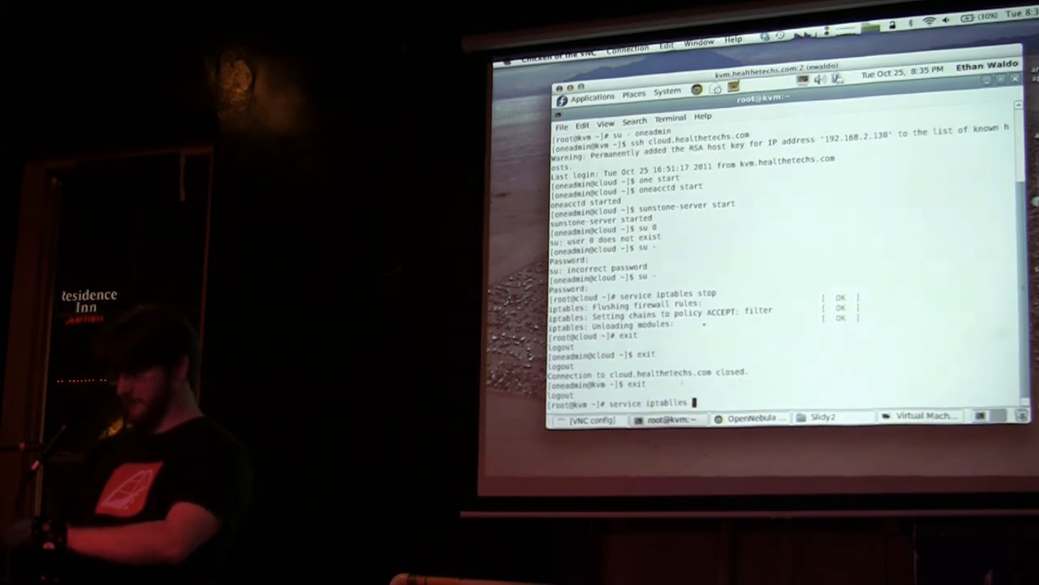
{"action": "key", "text": "Return"}
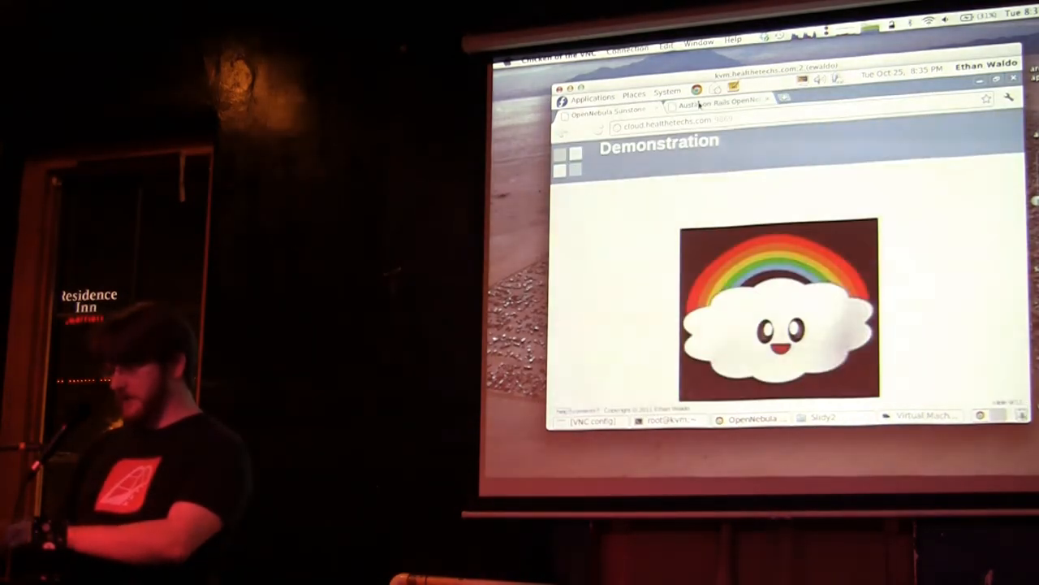
Open the Cobbler web interface at cloud.healthetechs.com in the browser
{"action": "left_click", "coordinate": [796, 97]}
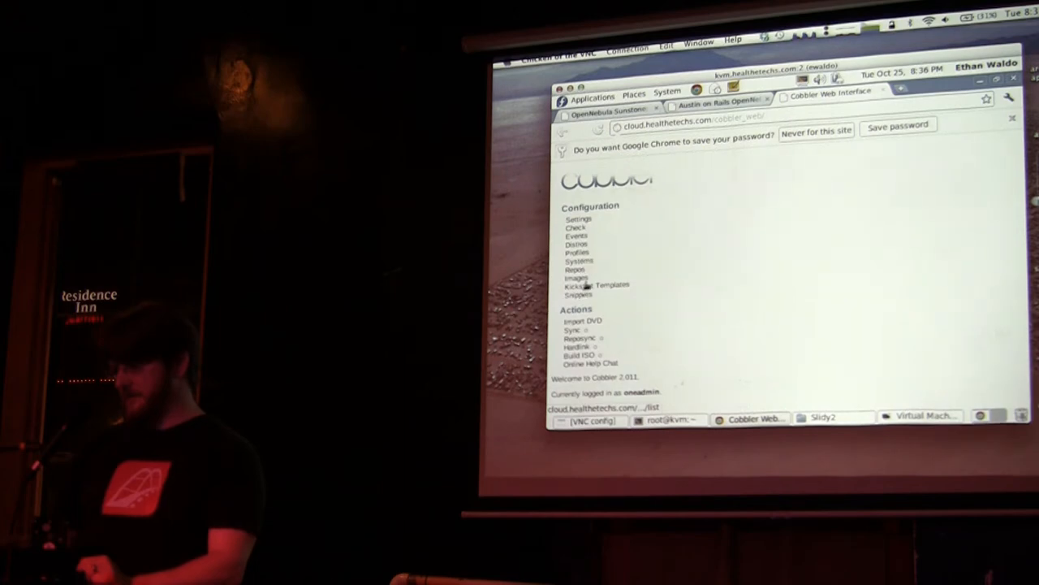
Read through the ks_database.ks kickstart template, then bring up the Kickstart Snippets list
{"action": "left_click", "coordinate": [596, 284]}
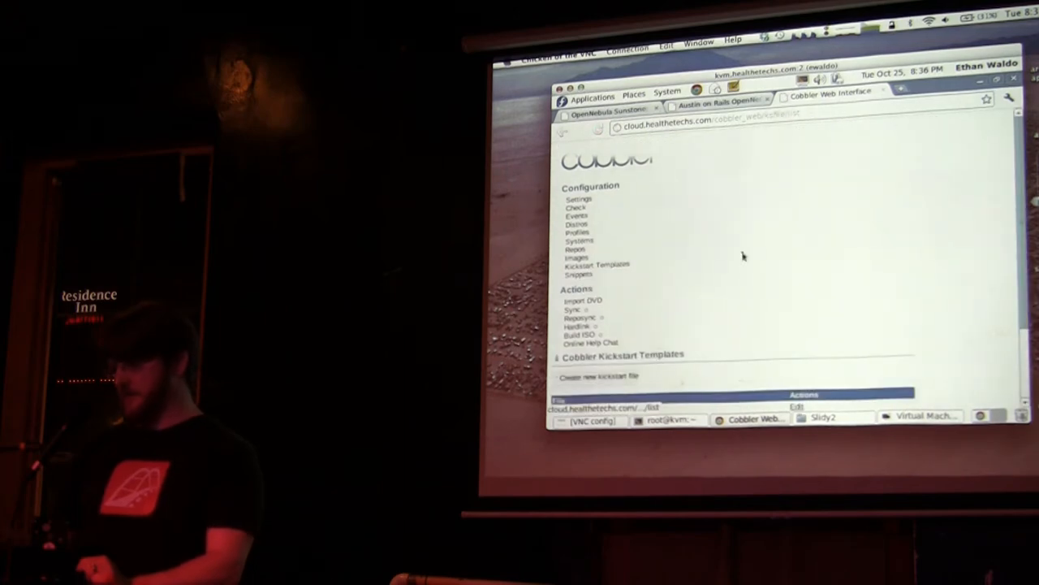
{"action": "scroll", "scroll_direction": "down", "scroll_amount": 3}
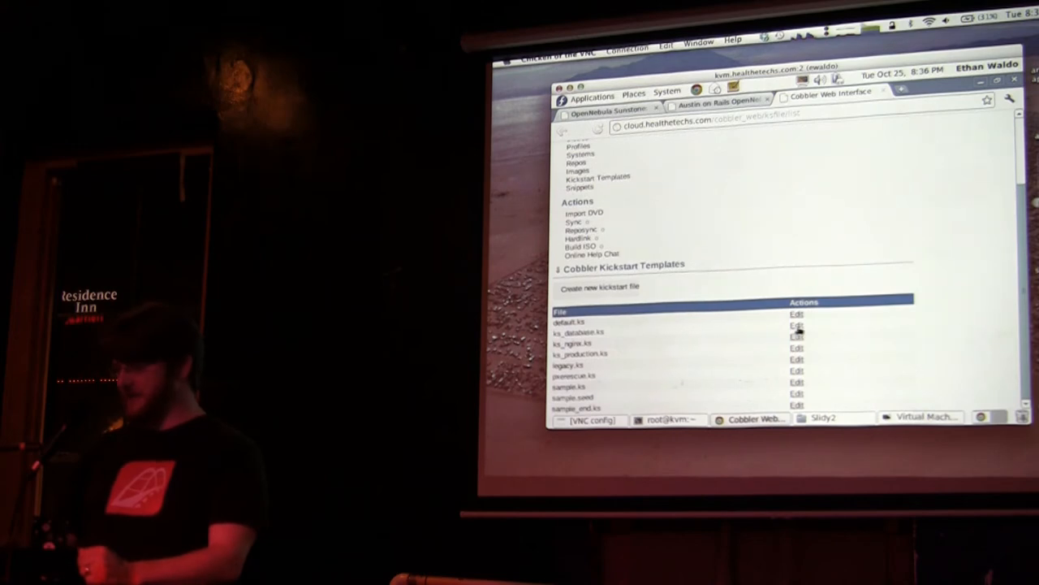
{"action": "left_click", "coordinate": [797, 336]}
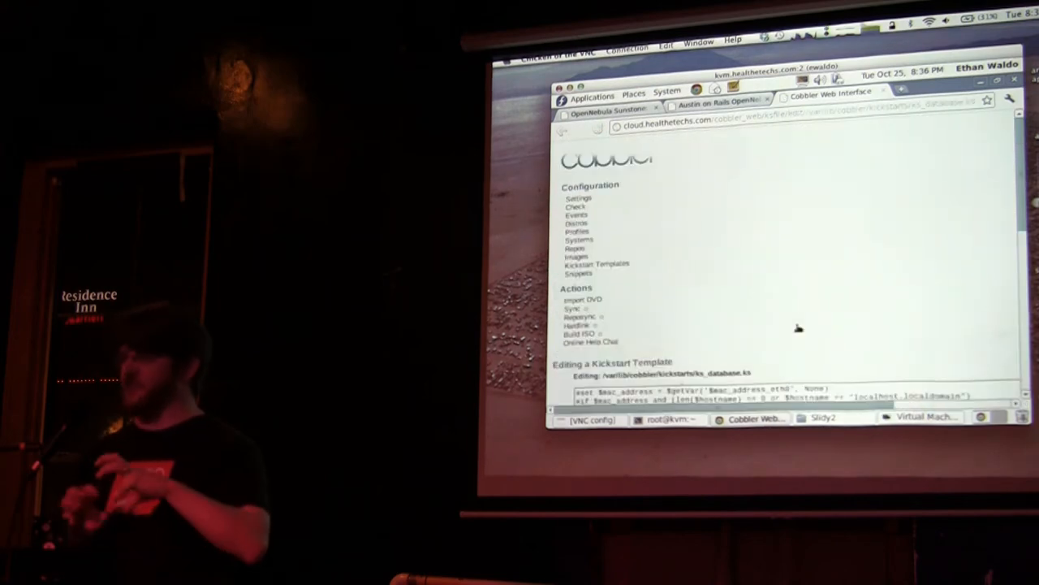
{"action": "scroll", "scroll_direction": "down", "scroll_amount": 3}
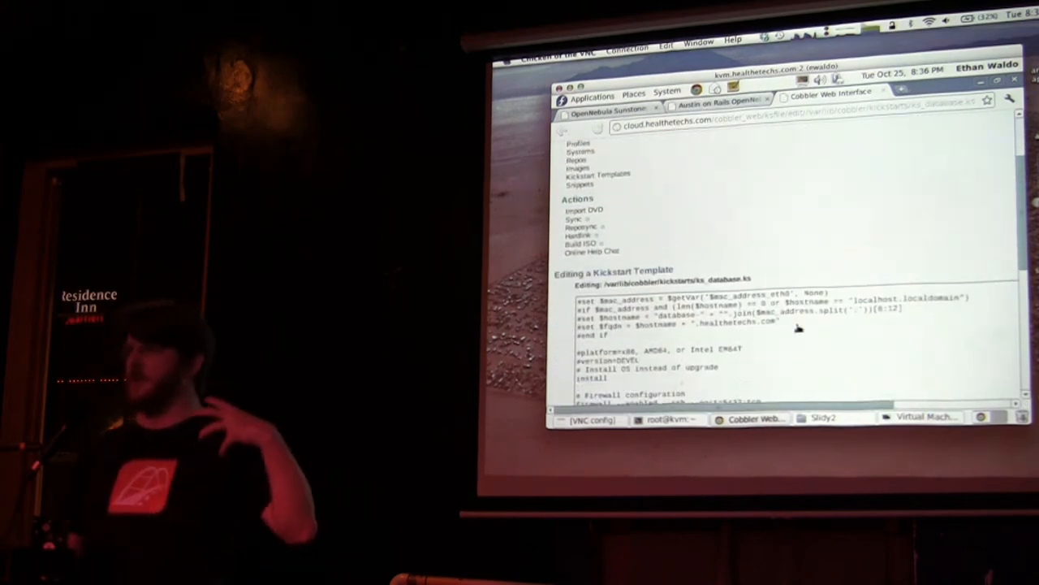
{"action": "scroll", "scroll_direction": "down", "scroll_amount": 3}
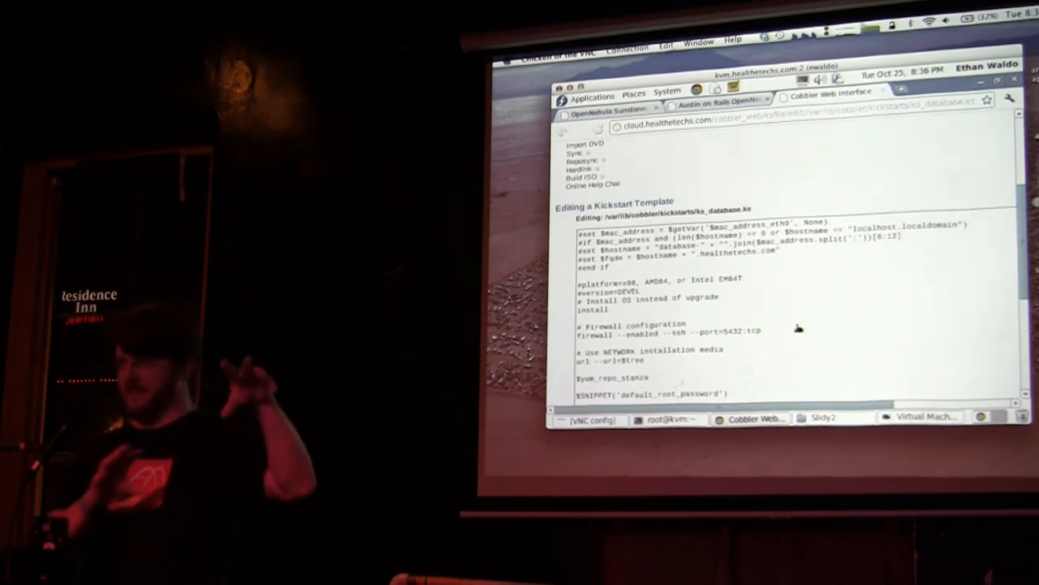
{"action": "scroll", "scroll_direction": "down", "scroll_amount": 3}
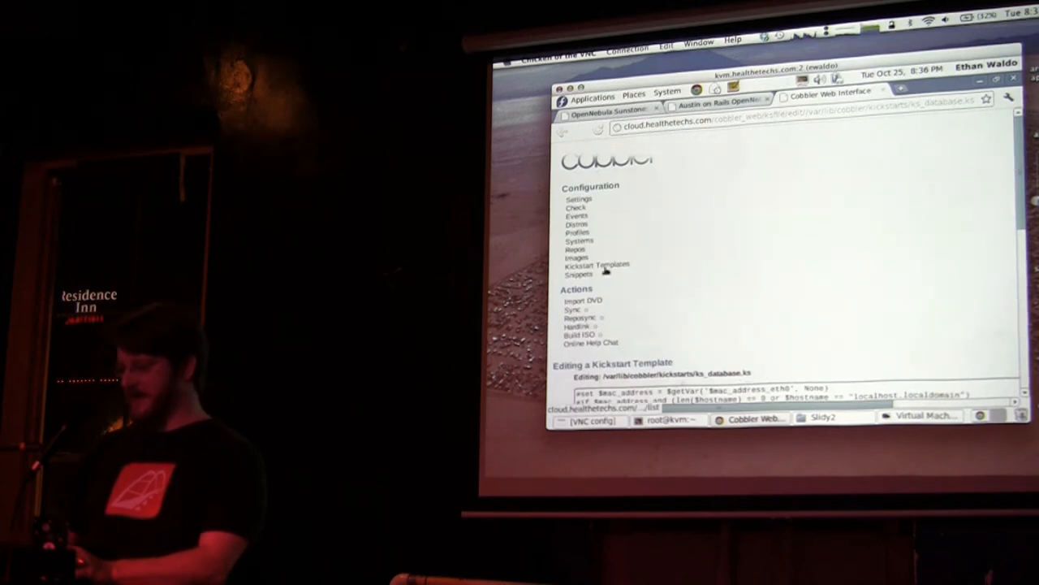
{"action": "left_click", "coordinate": [578, 274]}
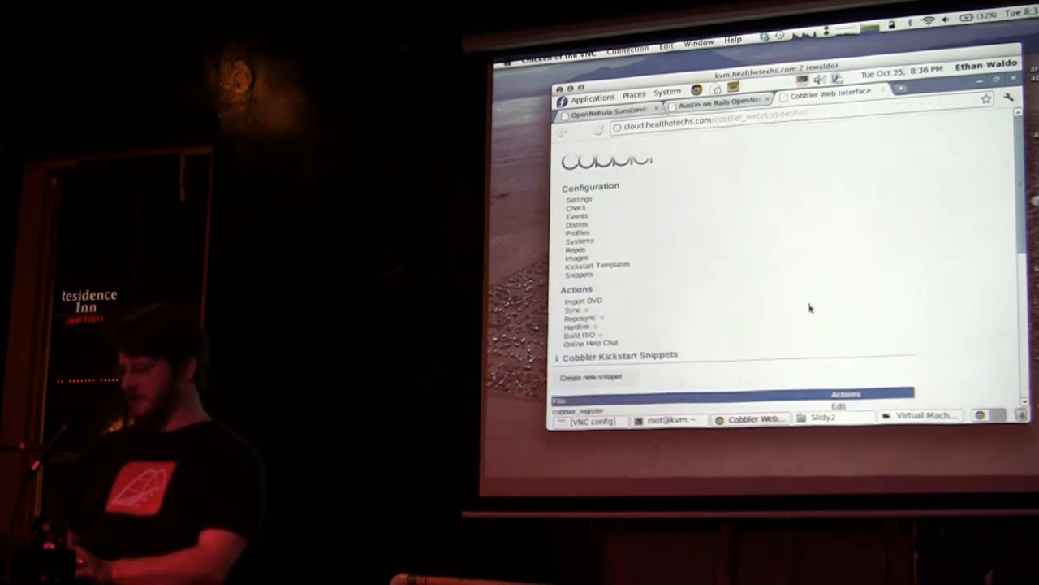
Scroll through the default_root_password snippet, then return to the Kickstart Snippets list
{"action": "scroll", "scroll_direction": "down", "scroll_amount": 3}
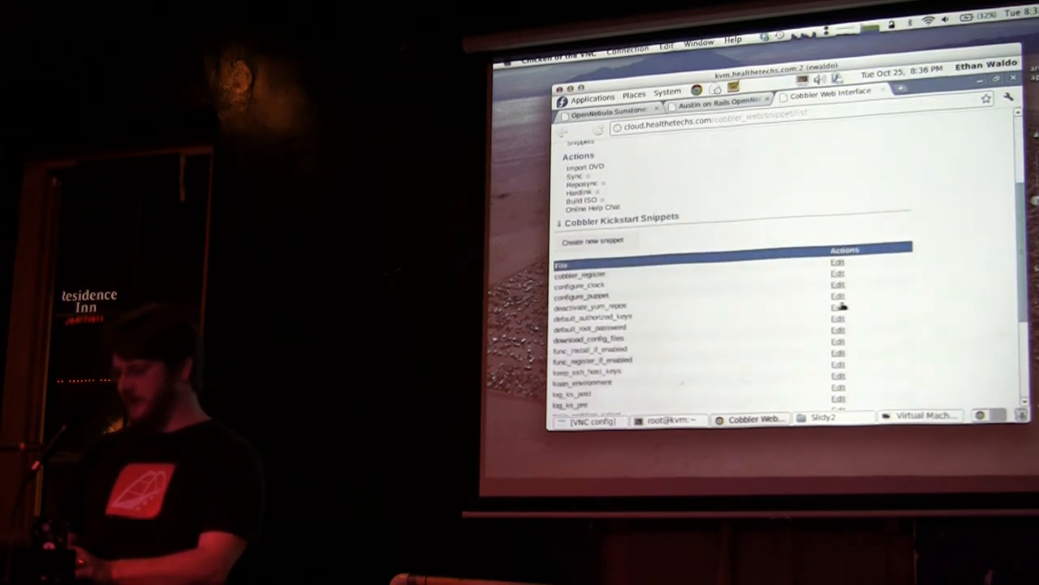
{"action": "left_click", "coordinate": [838, 317]}
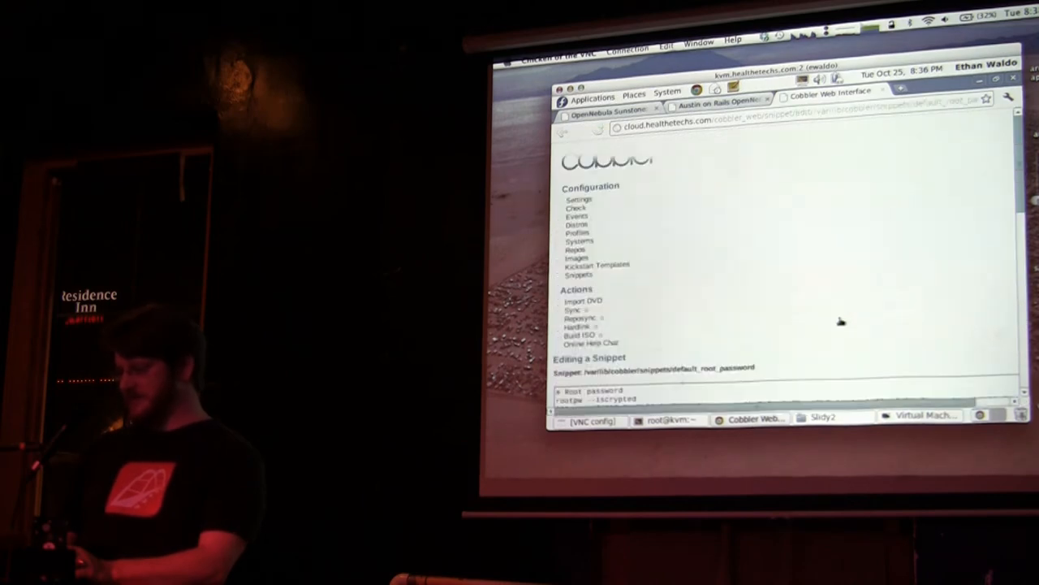
{"action": "scroll", "scroll_direction": "down", "scroll_amount": 3}
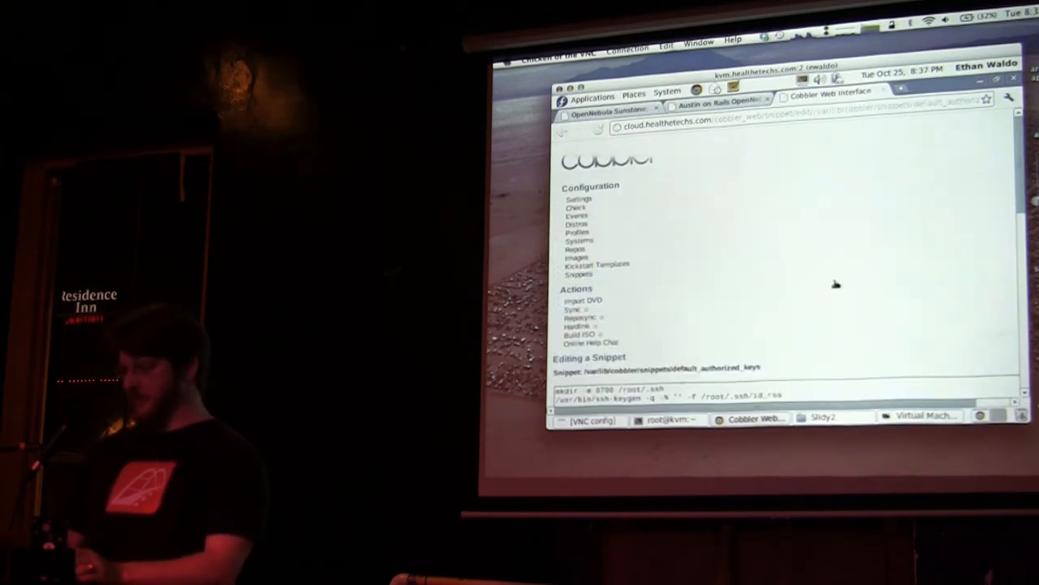
{"action": "scroll", "scroll_direction": "down", "scroll_amount": 3}
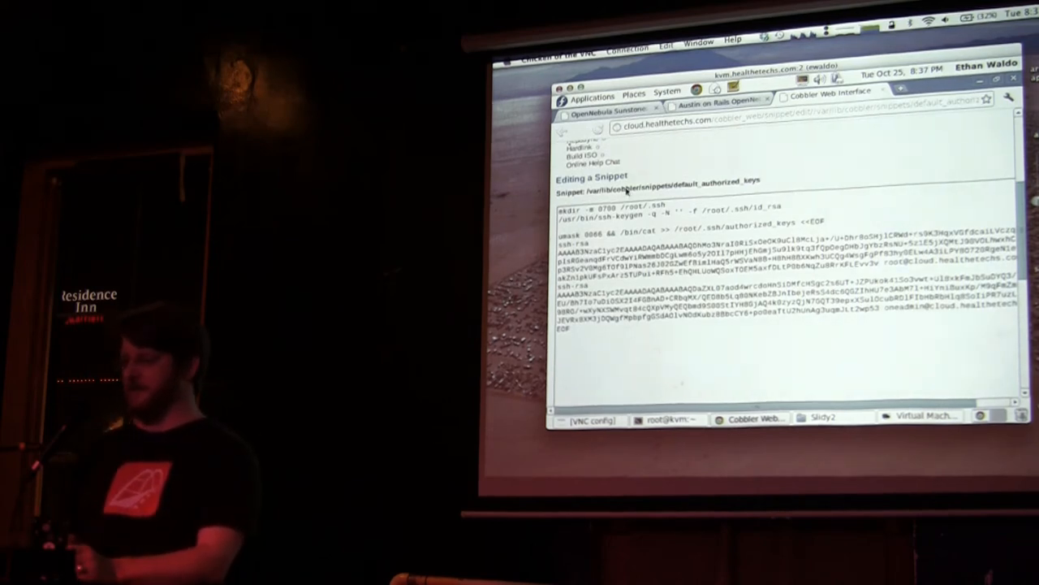
{"action": "left_click", "coordinate": [561, 130]}
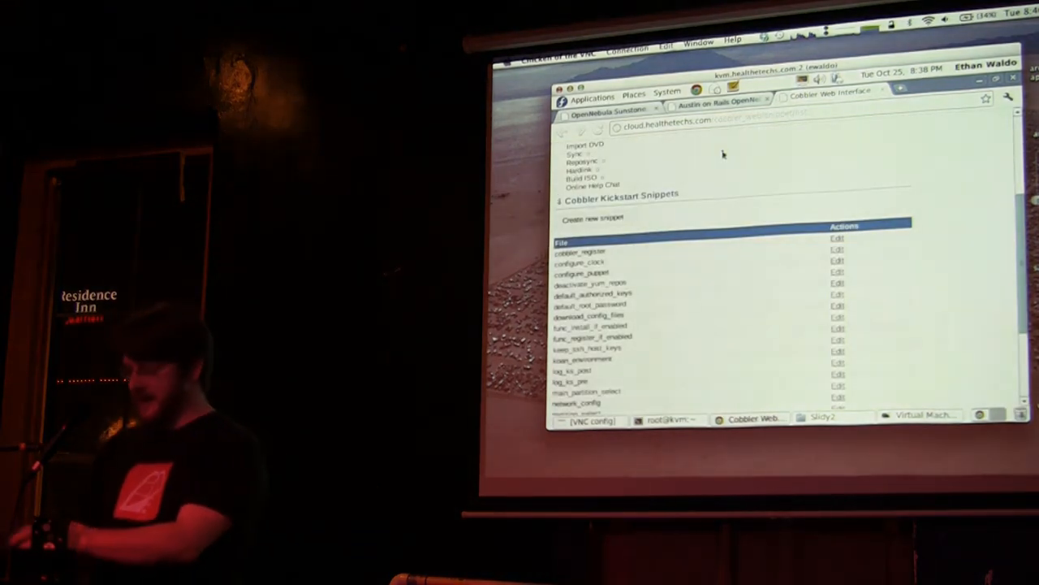
Go back to the Cobbler Profiles list and open the Database profile's generated kickstart
{"action": "scroll", "scroll_direction": "up", "scroll_amount": 3}
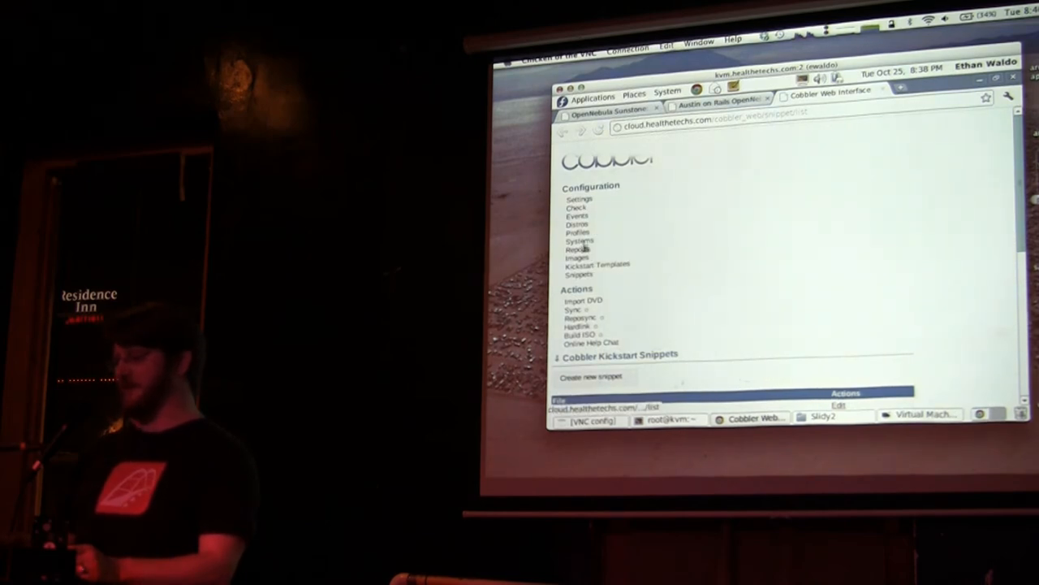
{"action": "left_click", "coordinate": [580, 240]}
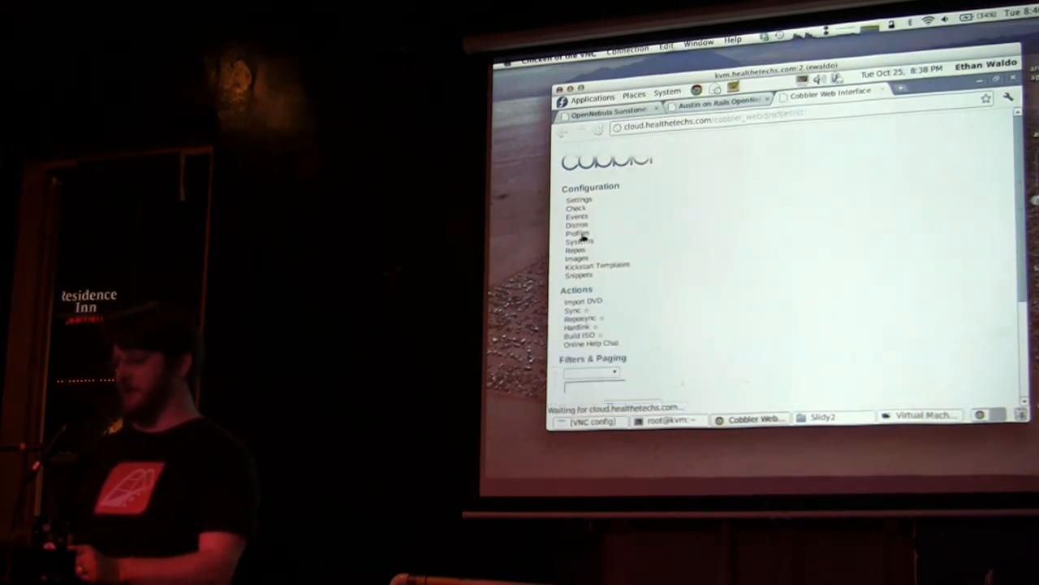
{"action": "left_click", "coordinate": [578, 233]}
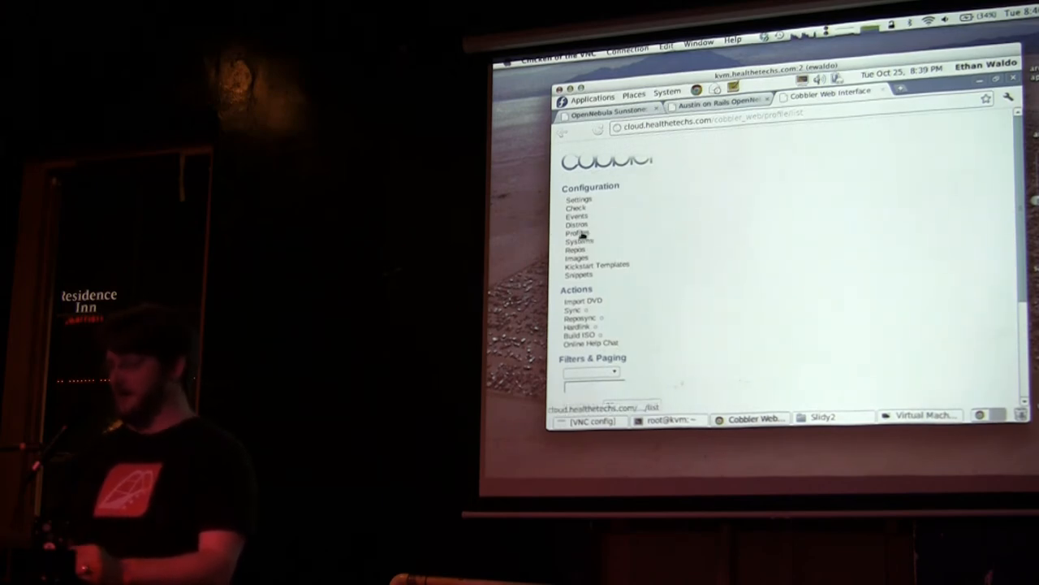
Scroll through the Database kickstart down to its post-install section ending in %end
{"action": "scroll", "scroll_direction": "down", "scroll_amount": 3}
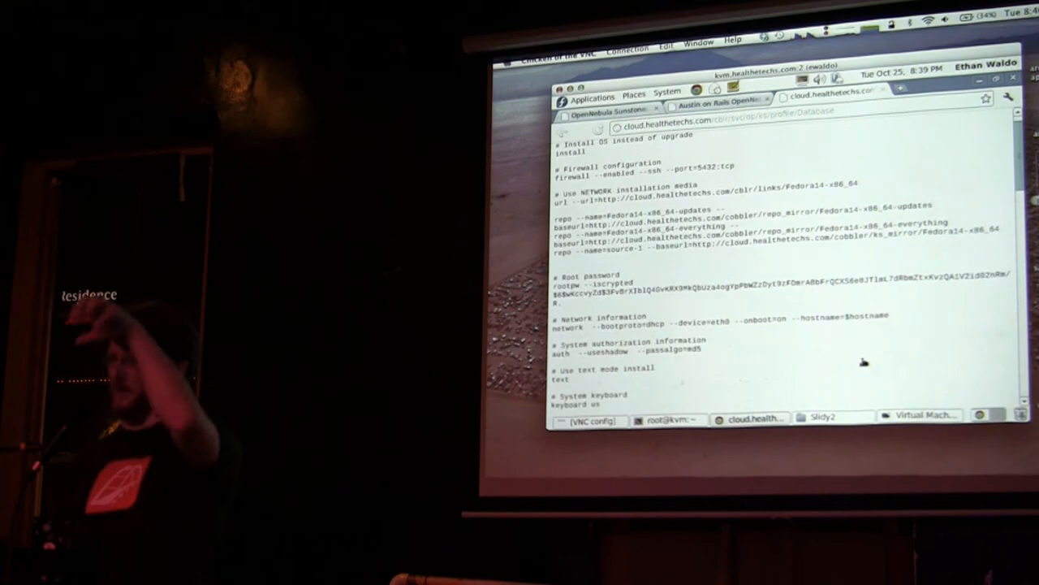
{"action": "scroll", "scroll_direction": "down", "scroll_amount": 3}
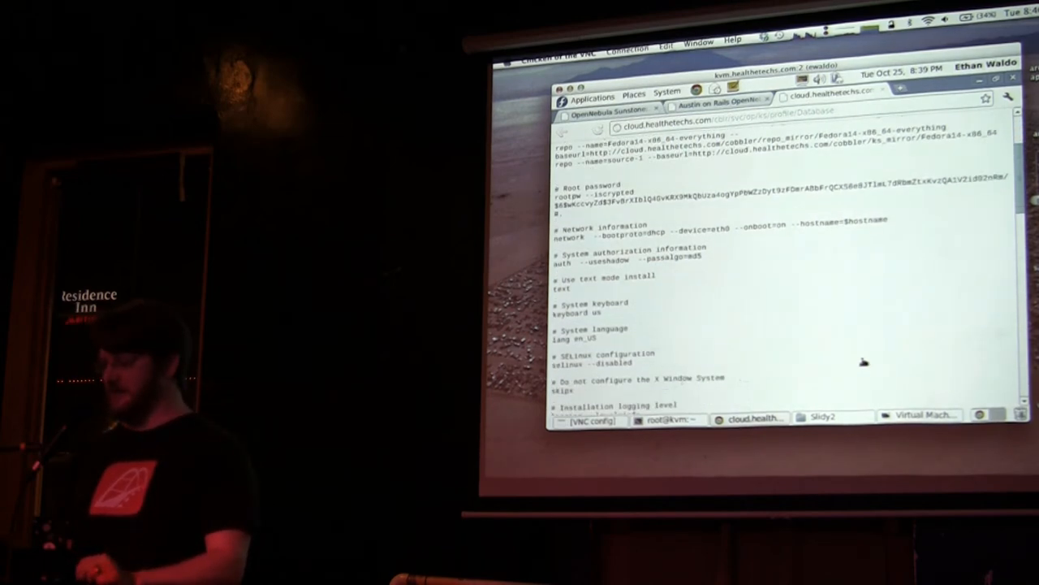
{"action": "scroll", "scroll_direction": "down", "scroll_amount": 3}
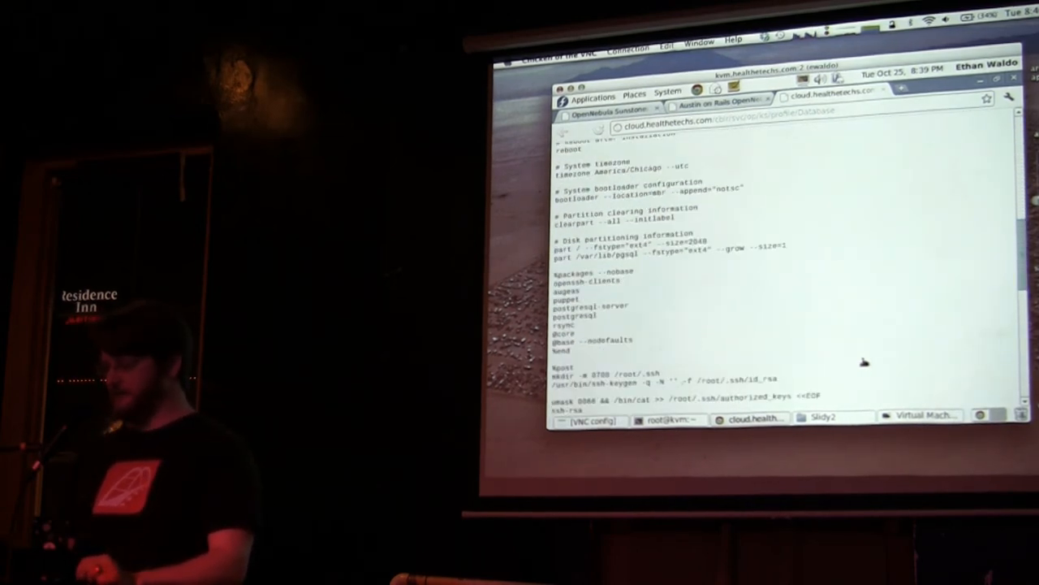
{"action": "scroll", "scroll_direction": "down", "scroll_amount": 3}
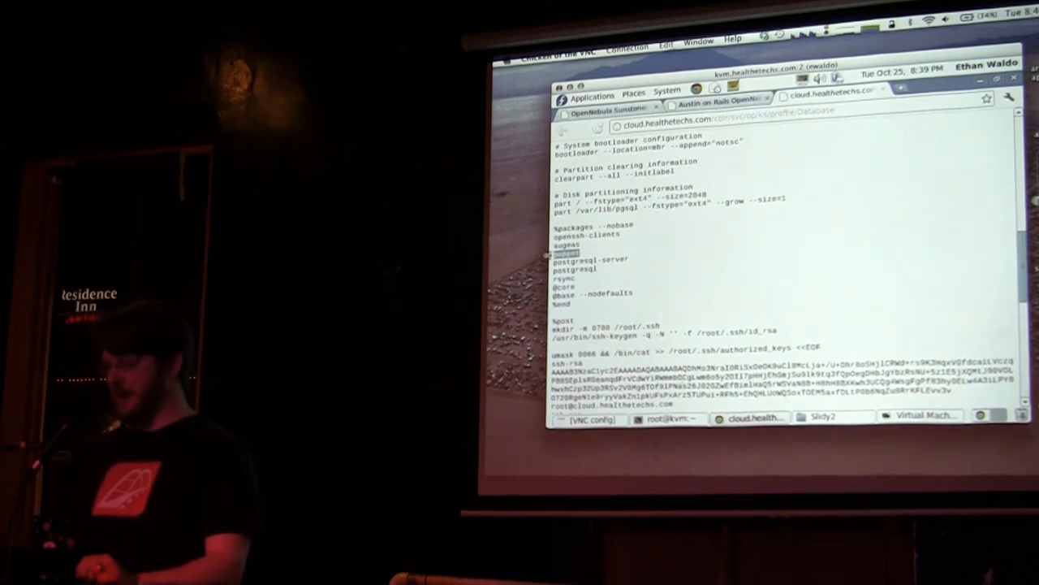
{"action": "scroll", "scroll_direction": "down", "scroll_amount": 3}
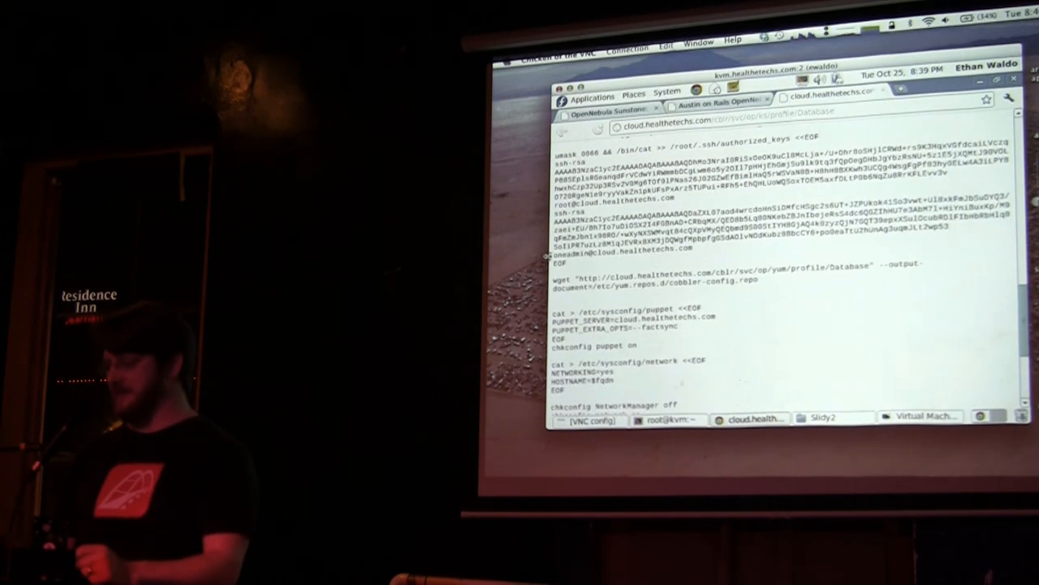
{"action": "scroll", "scroll_direction": "down", "scroll_amount": 3}
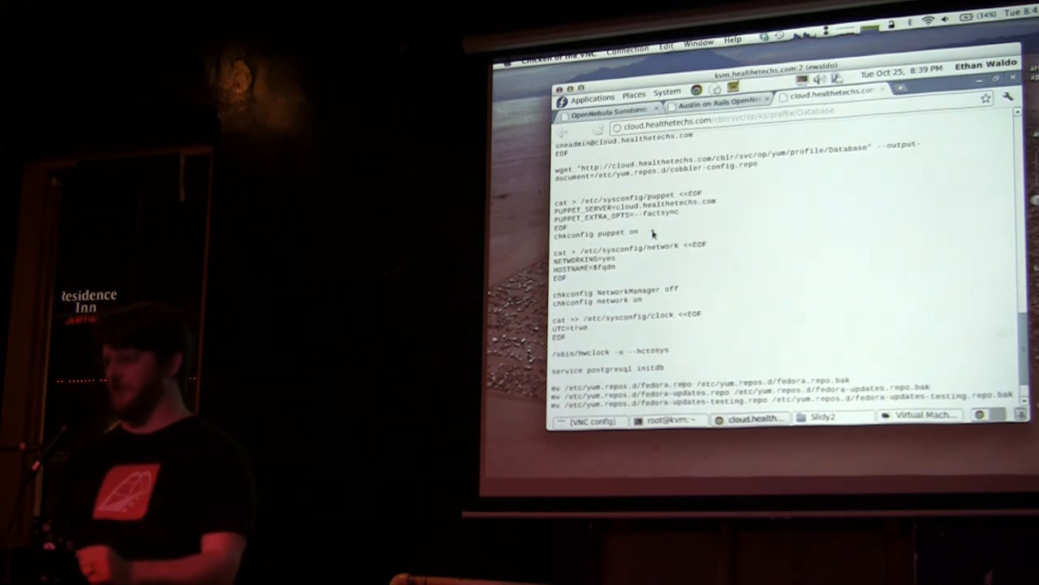
{"action": "scroll", "scroll_direction": "down", "scroll_amount": 3}
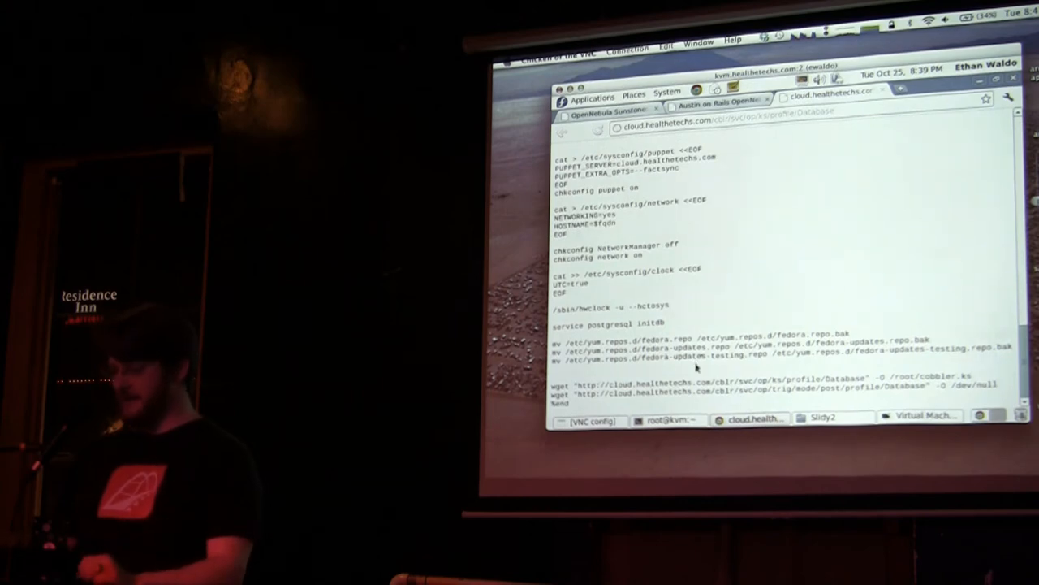
{"action": "mouse_move", "coordinate": [938, 359]}
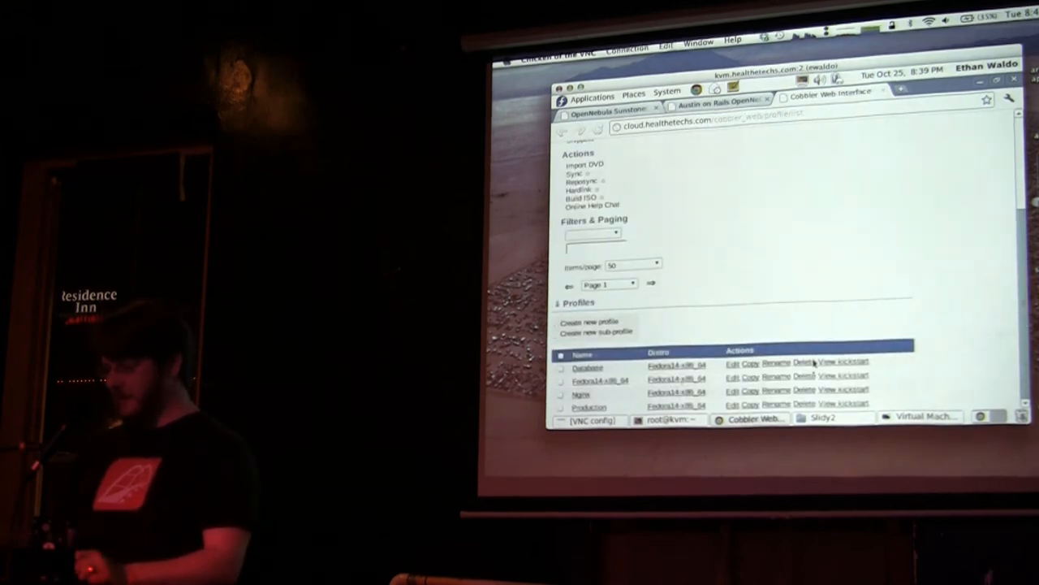
View the Production profile's generated kickstart and scroll down through its package list
{"action": "left_click", "coordinate": [844, 406]}
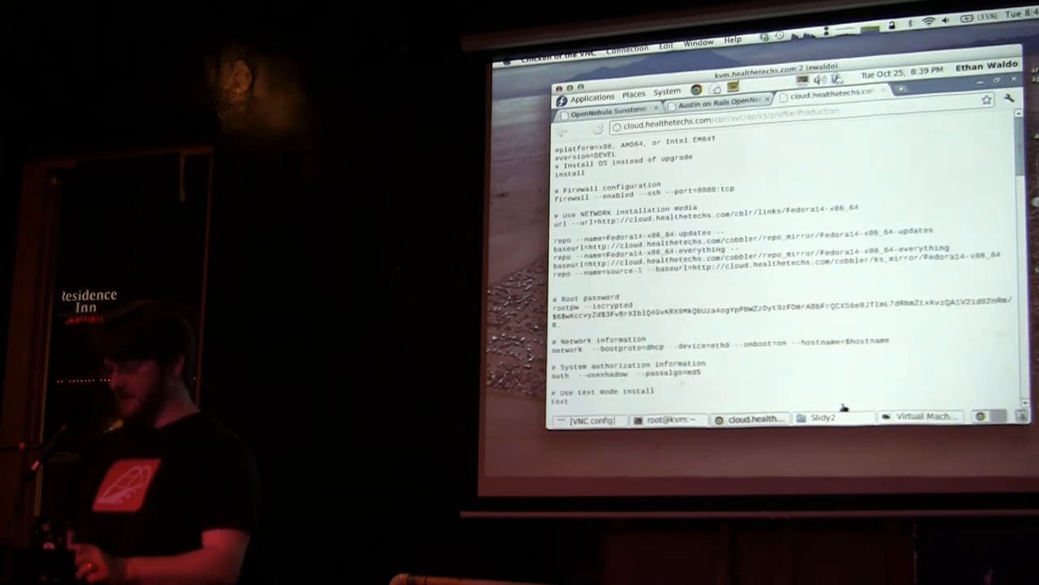
{"action": "scroll", "scroll_direction": "down", "scroll_amount": 3}
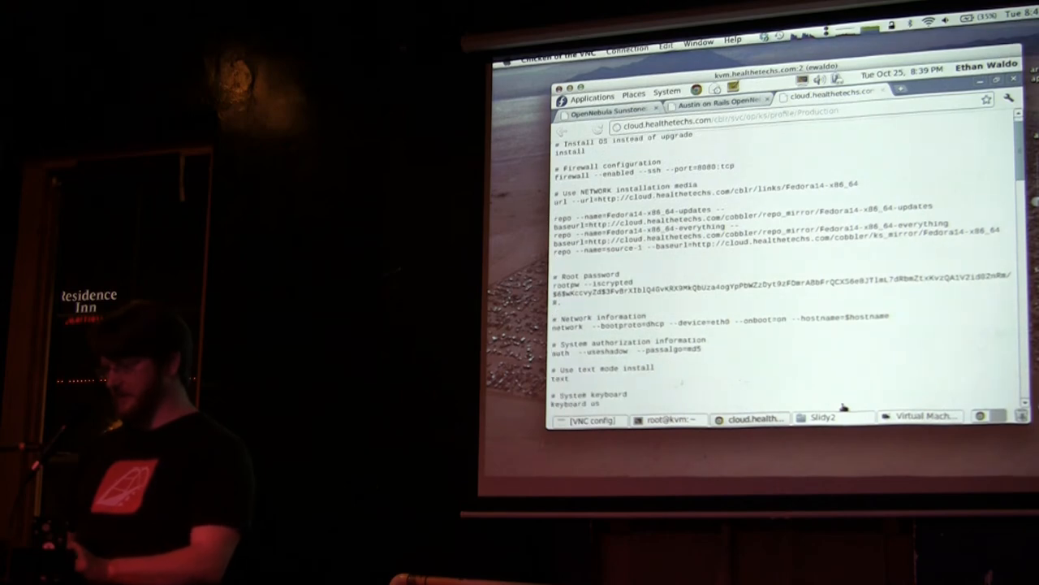
{"action": "scroll", "scroll_direction": "down", "scroll_amount": 3}
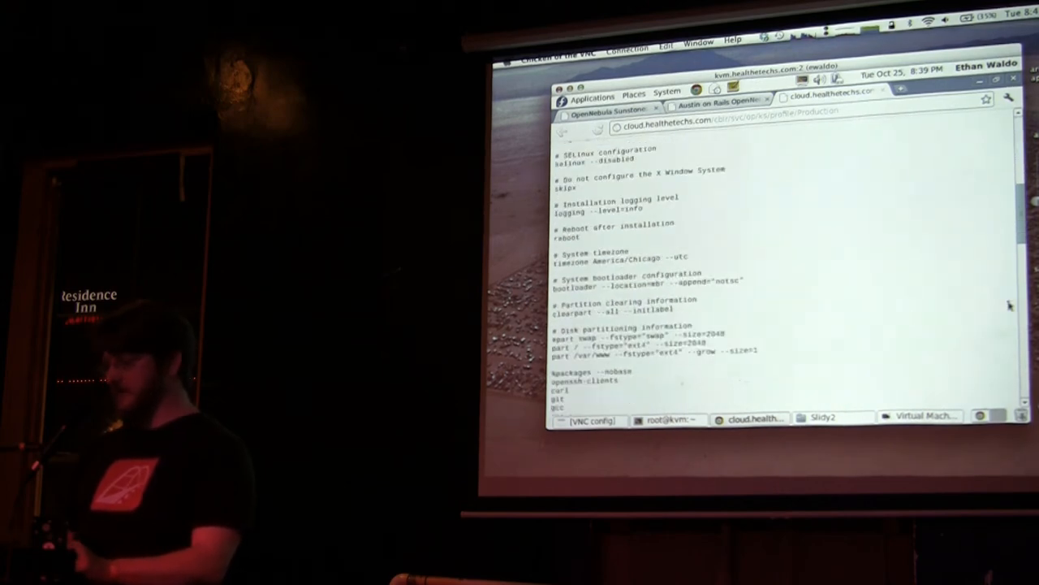
{"action": "scroll", "scroll_direction": "down", "scroll_amount": 3}
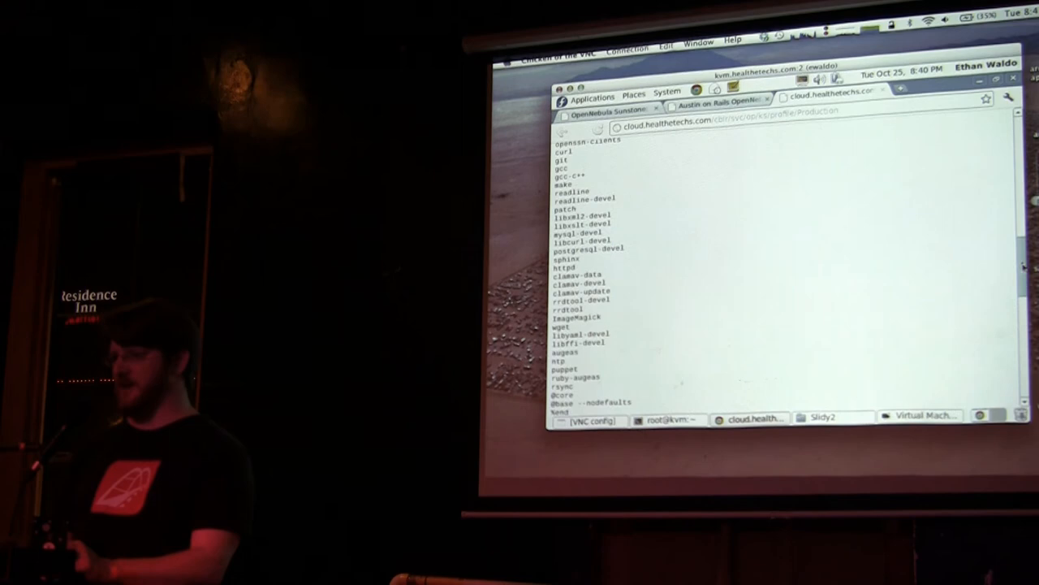
{"action": "scroll", "scroll_direction": "down", "scroll_amount": 3}
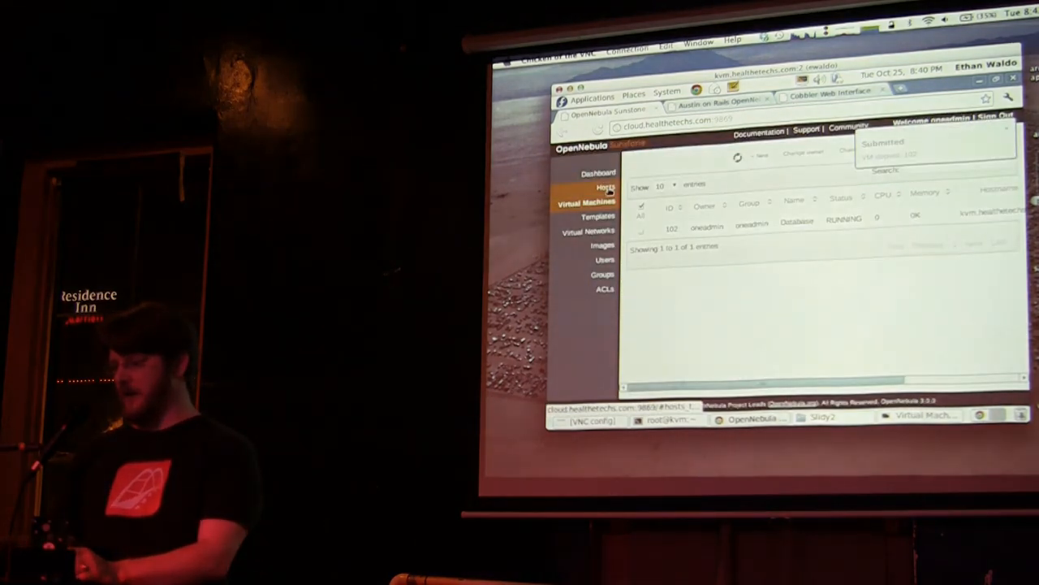
Confirm kvm.healthetechs.com runs one VM in Hosts, then switch to the Slidy2 folder
{"action": "left_click", "coordinate": [607, 187]}
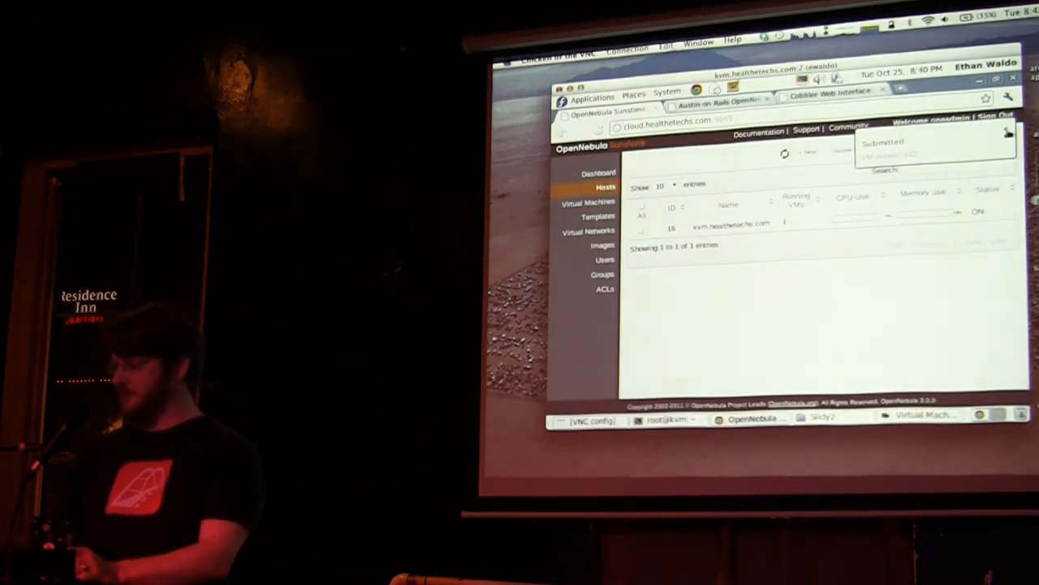
{"action": "left_click", "coordinate": [806, 154]}
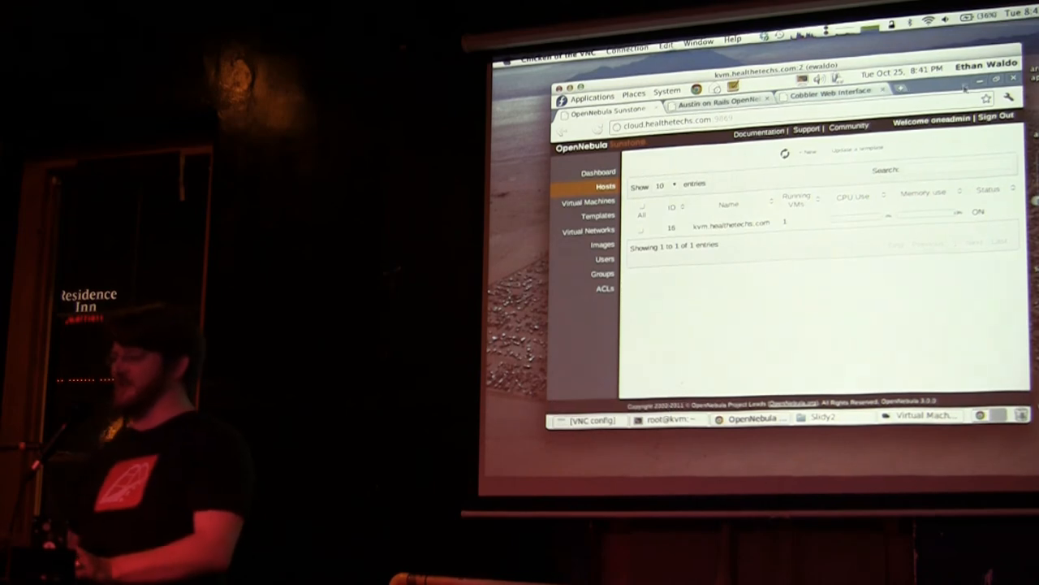
{"action": "left_click", "coordinate": [666, 416]}
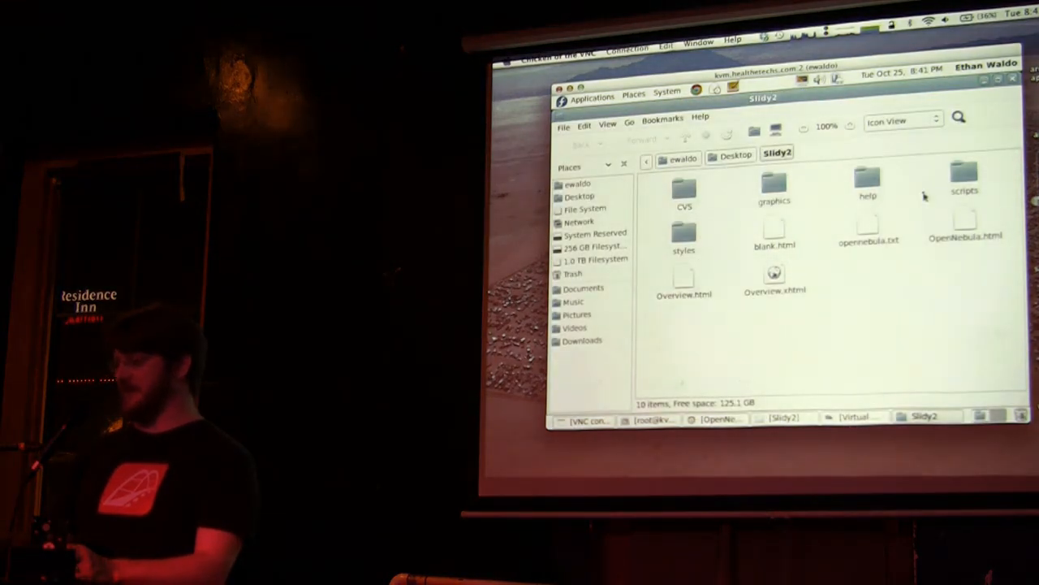
Open opennebula.txt in gedit and read the Fedora 14 install notes from the top
{"action": "double_click", "coordinate": [869, 236]}
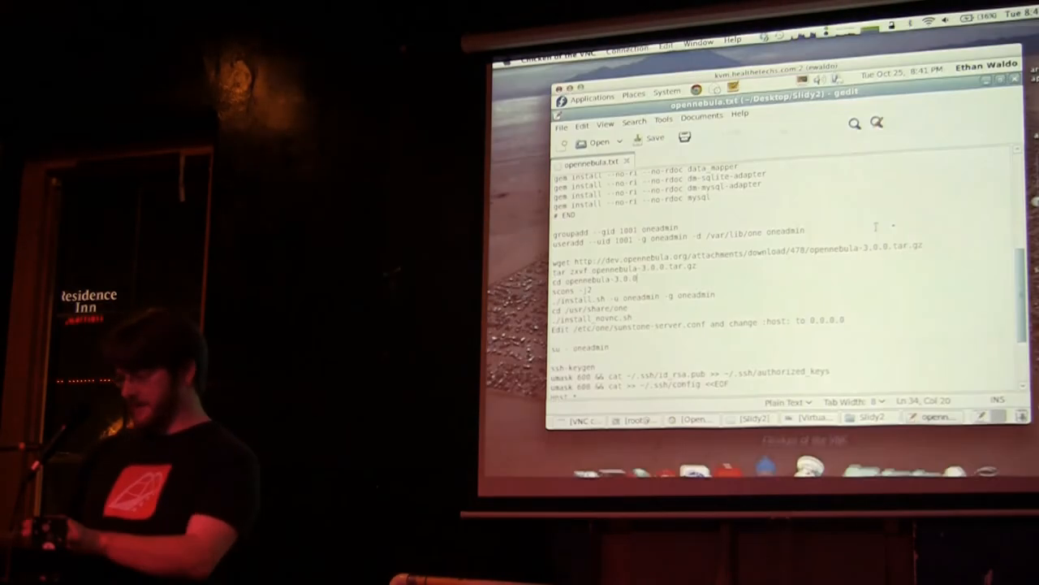
{"action": "scroll", "scroll_direction": "up", "scroll_amount": 3}
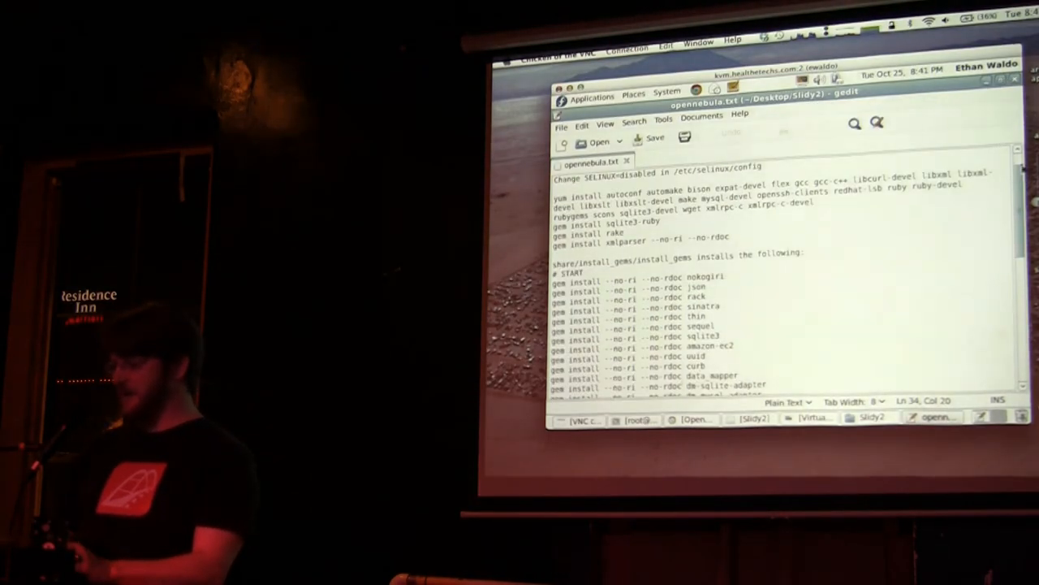
{"action": "scroll", "scroll_direction": "up", "scroll_amount": 3}
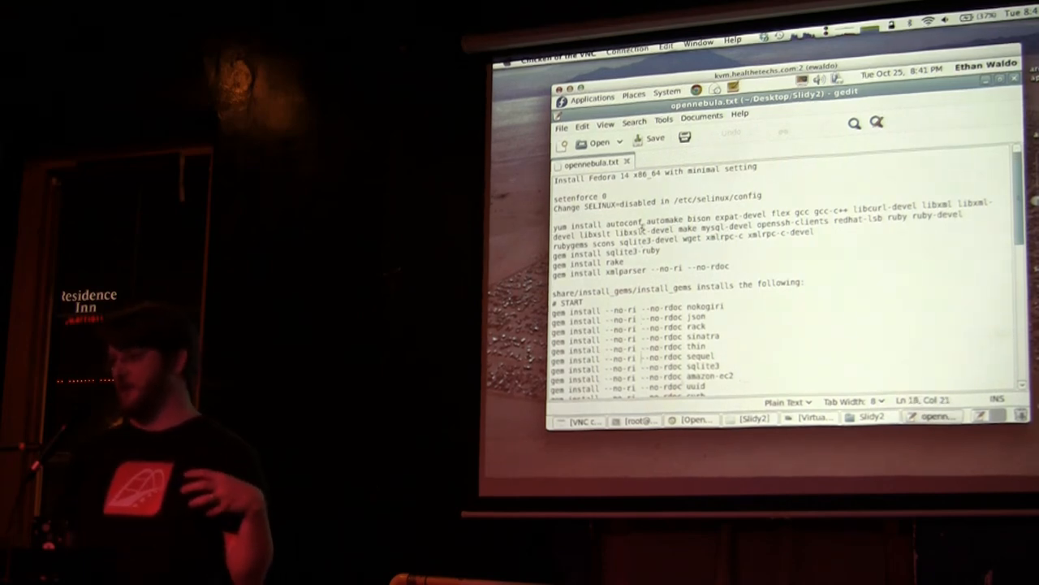
{"action": "scroll", "scroll_direction": "down", "scroll_amount": 3}
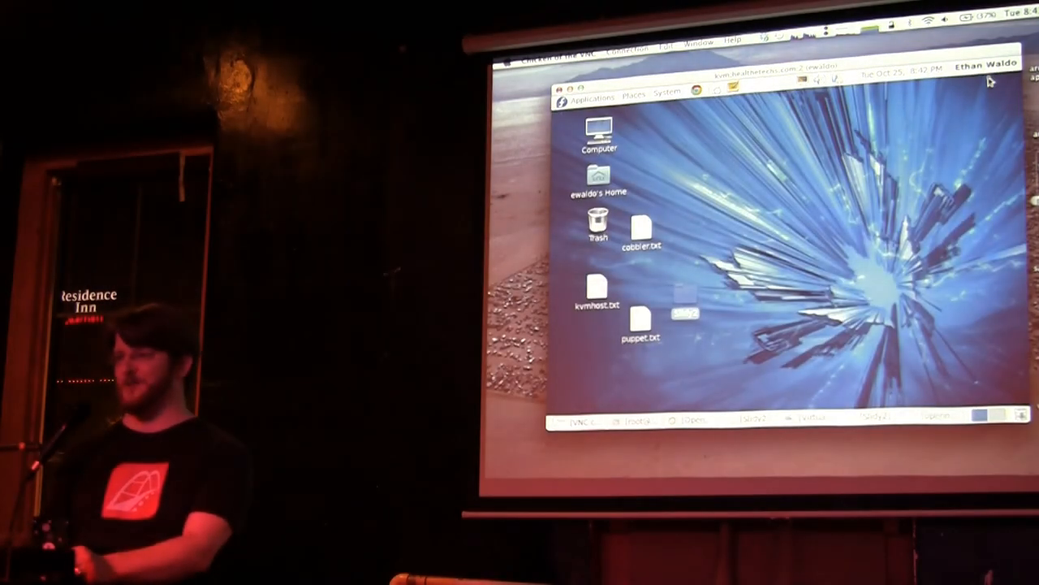
{"action": "mouse_move", "coordinate": [845, 154]}
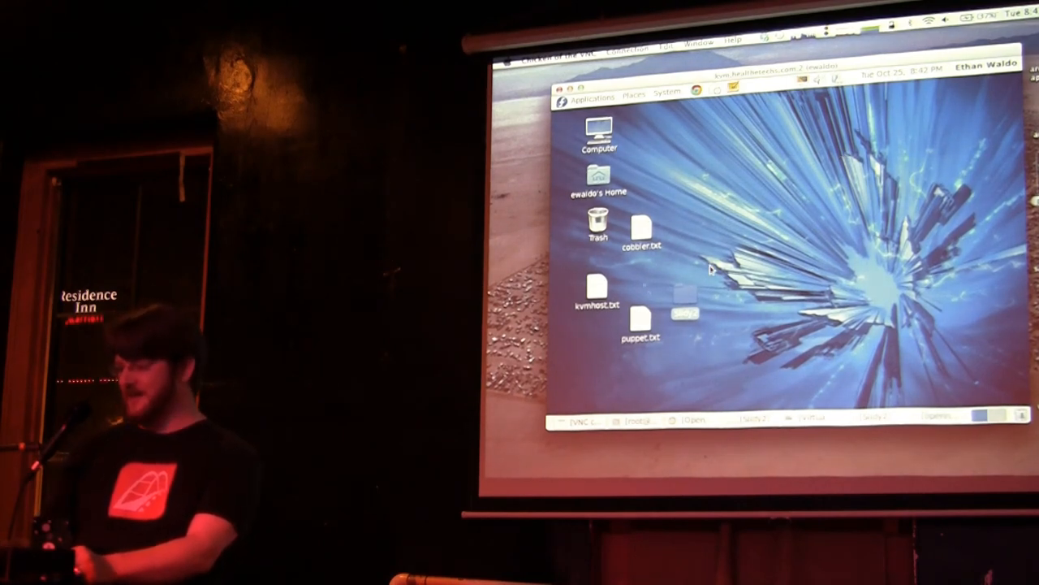
Open kvmhost.txt in a second gedit tab and scroll through its libvirt, polkit and network notes
{"action": "double_click", "coordinate": [596, 305]}
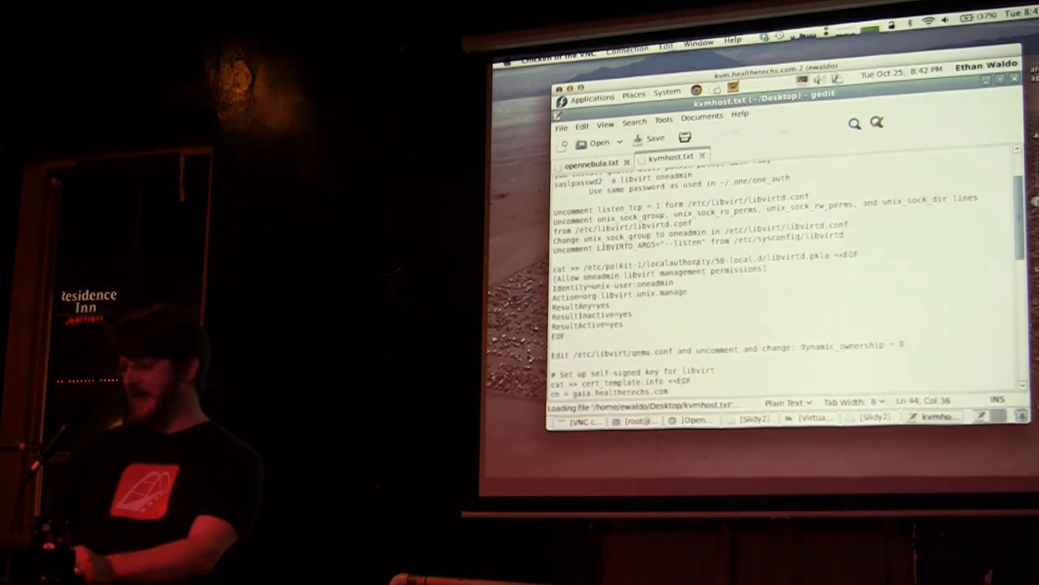
{"action": "scroll", "scroll_direction": "down", "scroll_amount": 3}
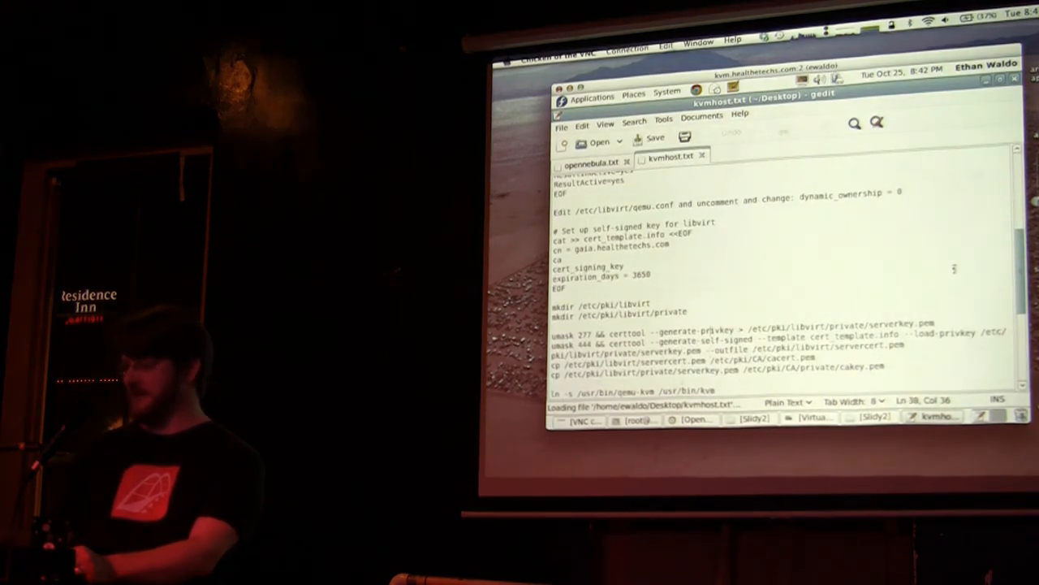
{"action": "scroll", "scroll_direction": "down", "scroll_amount": 3}
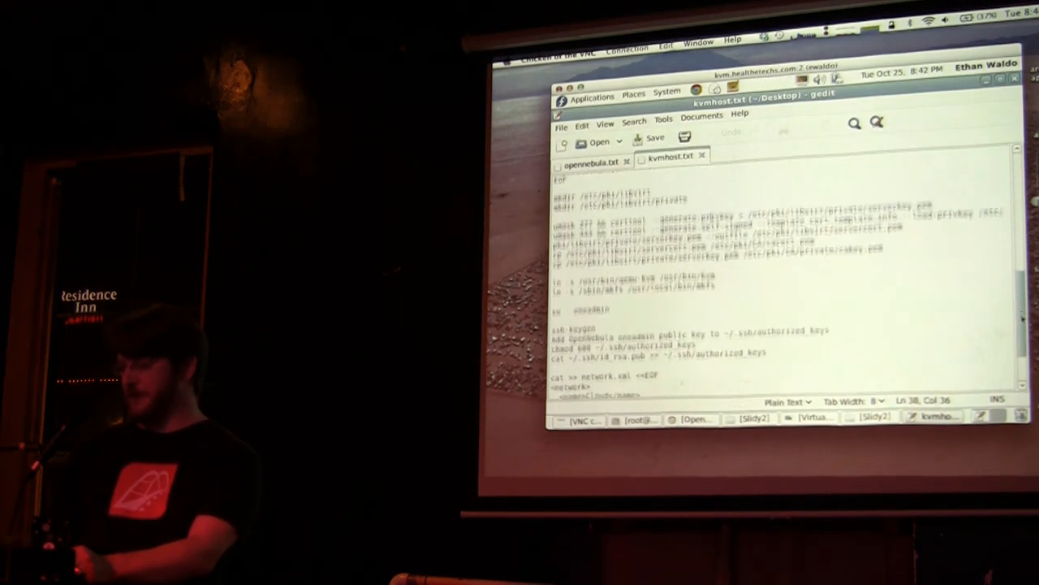
{"action": "scroll", "scroll_direction": "down", "scroll_amount": 3}
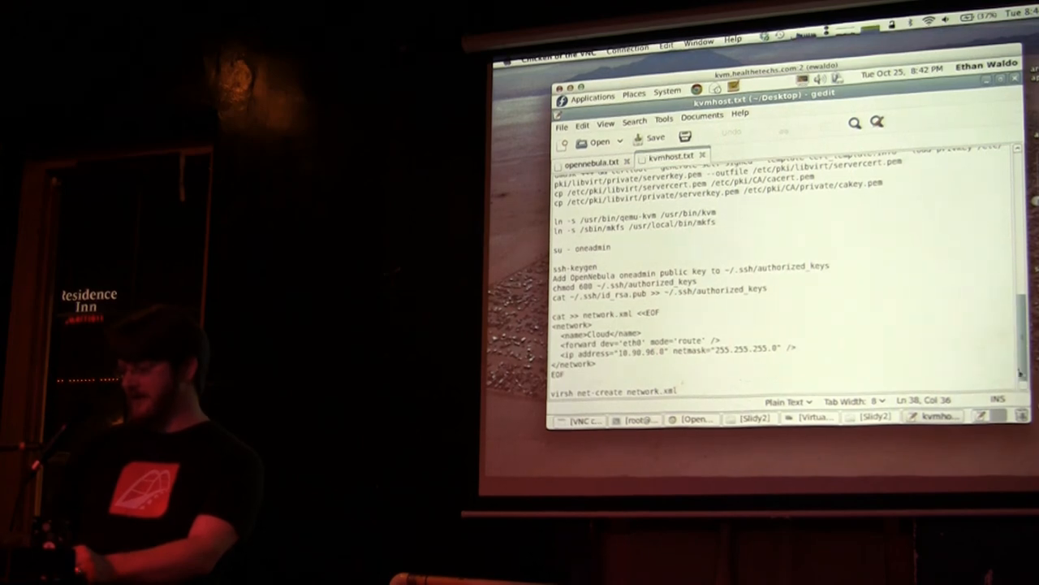
{"action": "scroll", "scroll_direction": "up", "scroll_amount": 3}
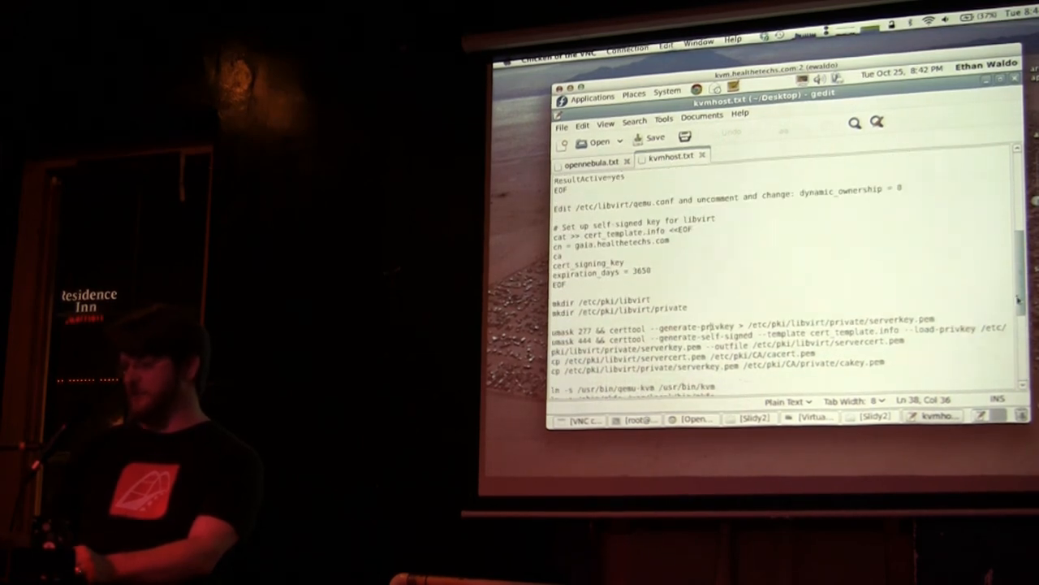
{"action": "scroll", "scroll_direction": "up", "scroll_amount": 3}
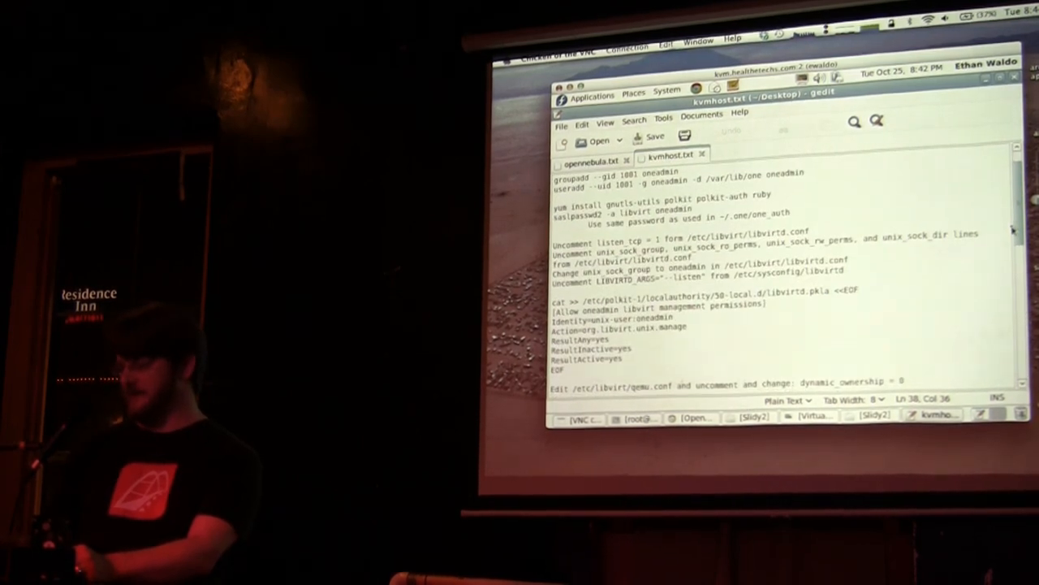